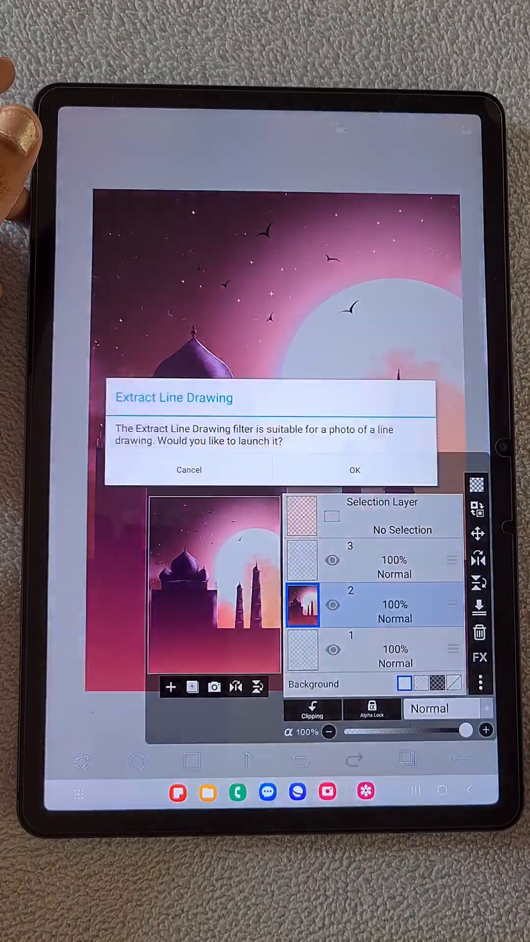
- Cancel the Extract Line Drawing prompt to reach the Adjust Color filters
left_click(188, 469)
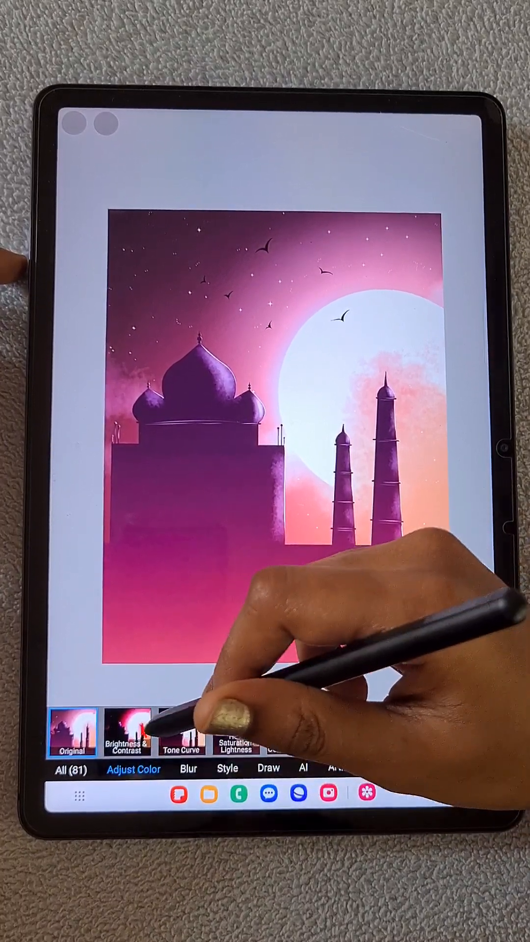
- Apply Posterize, sweeping the colour count from 2 up through 20 before settling the banding
scroll("left", 3)
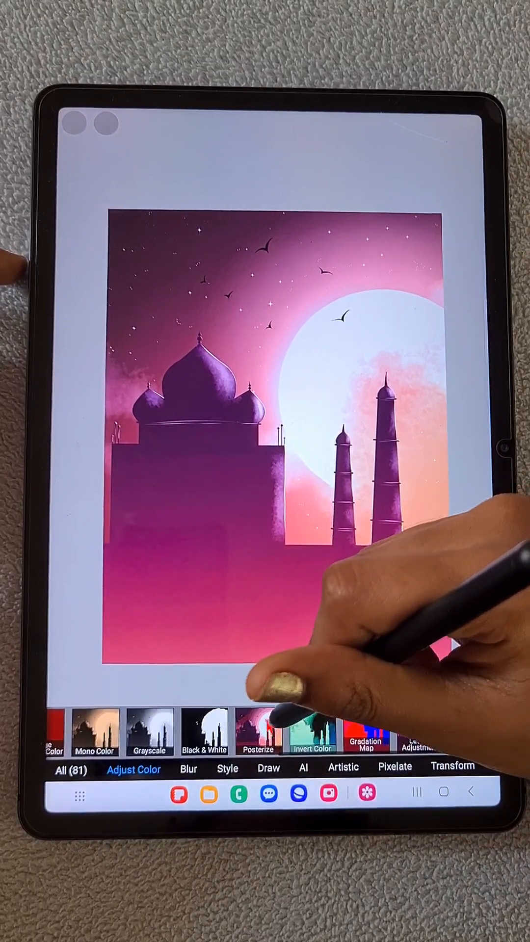
left_click(259, 732)
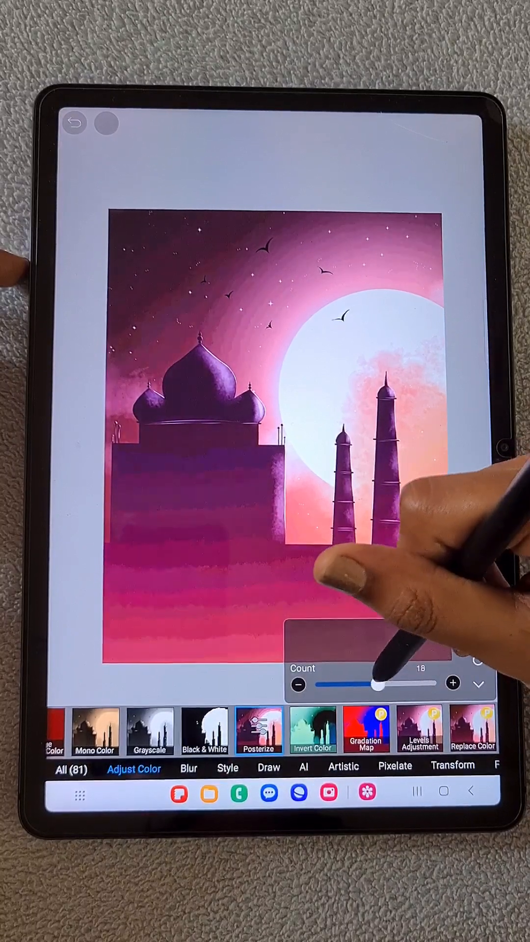
left_click_drag(376, 684, 318, 684)
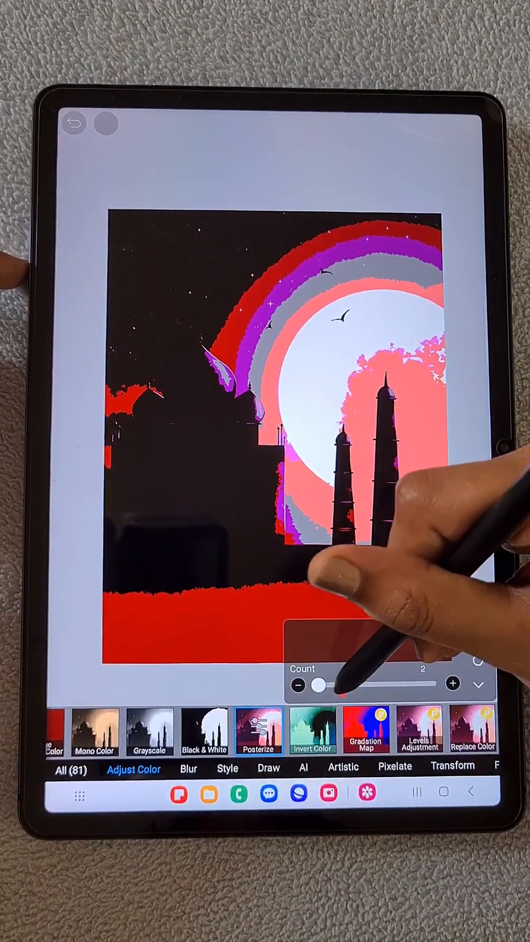
left_click_drag(317, 685, 326, 685)
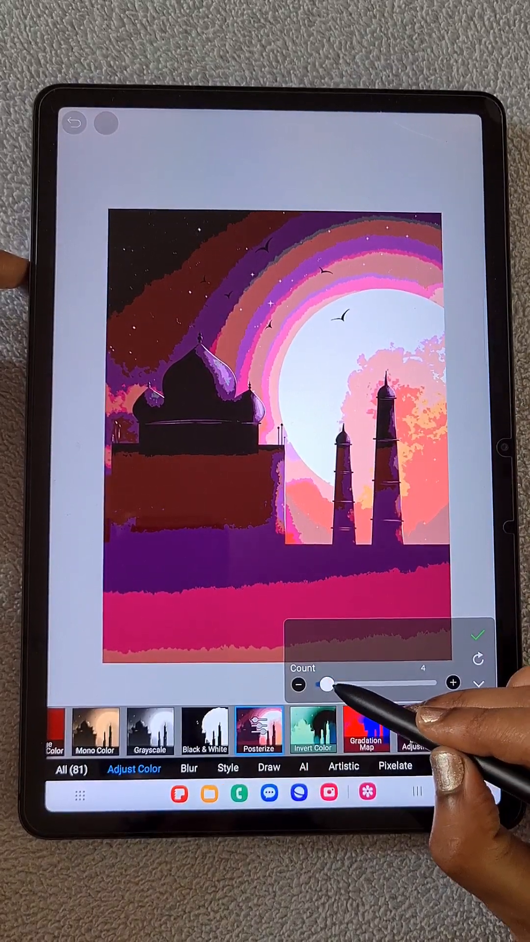
left_click_drag(326, 701, 347, 701)
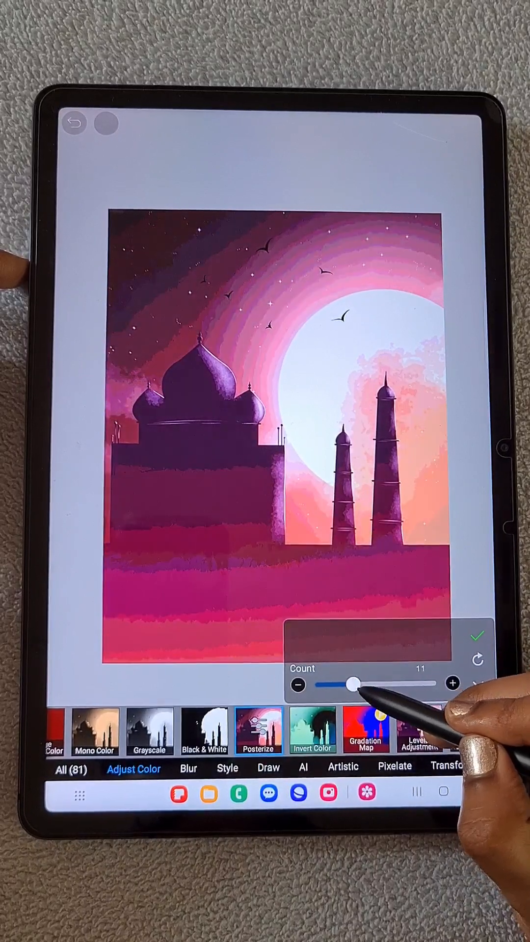
left_click_drag(350, 684, 383, 683)
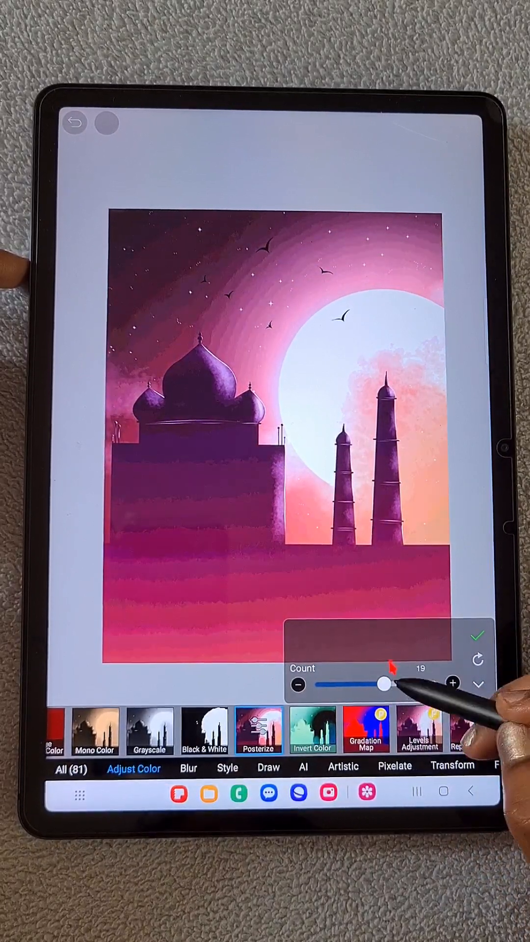
left_click_drag(381, 683, 391, 684)
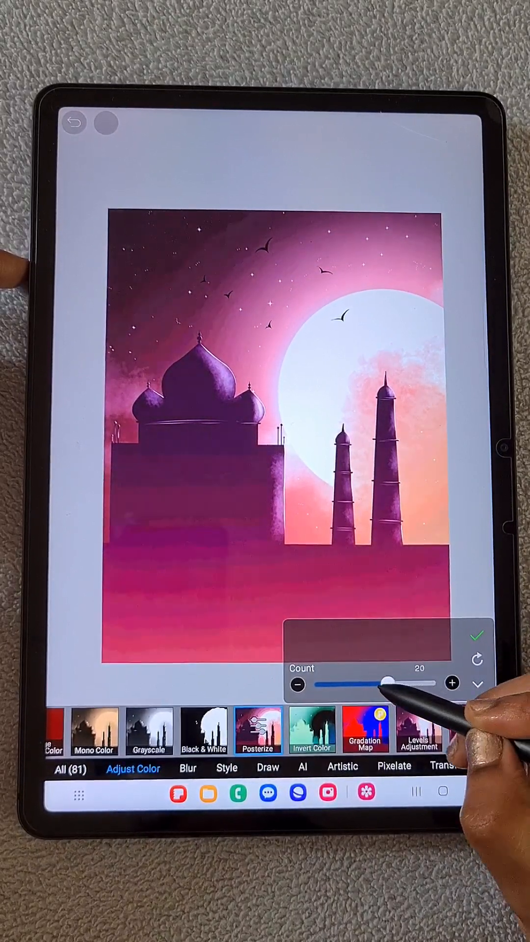
left_click_drag(390, 683, 346, 684)
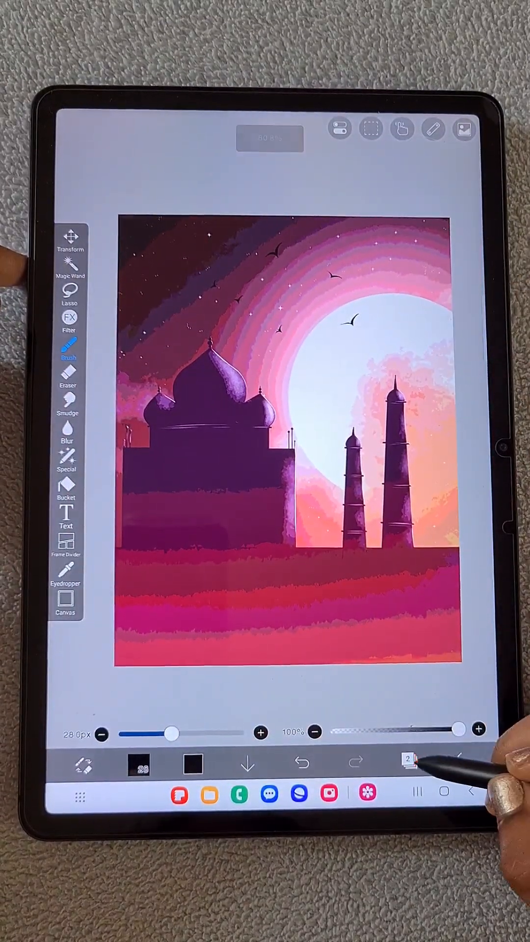
- On the next layer copy, preview Invert Color at about 23%, 73% and 100%, then move to Gradation Map
left_click(410, 760)
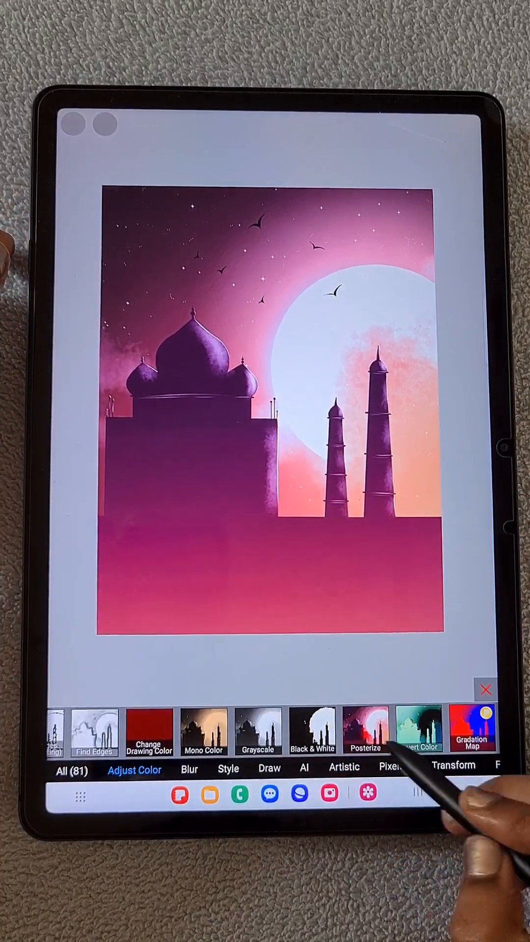
scroll("left", 3)
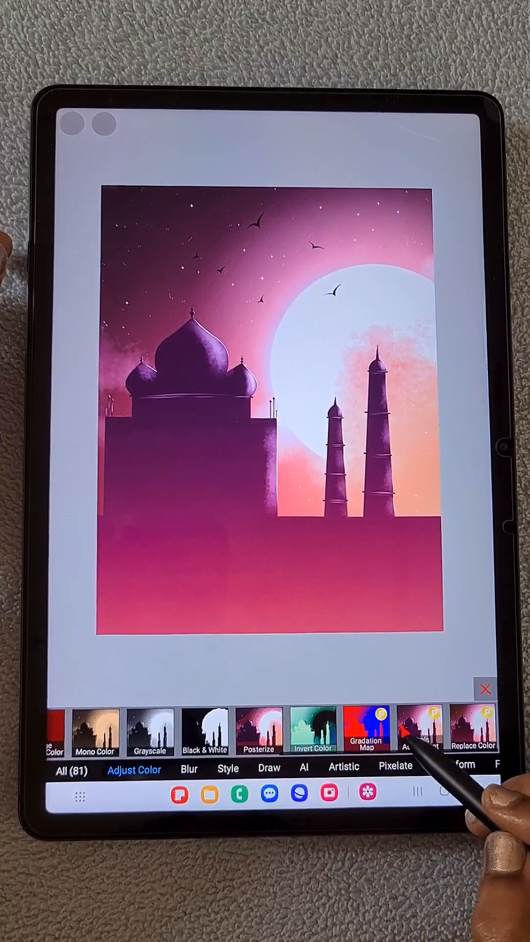
left_click(313, 732)
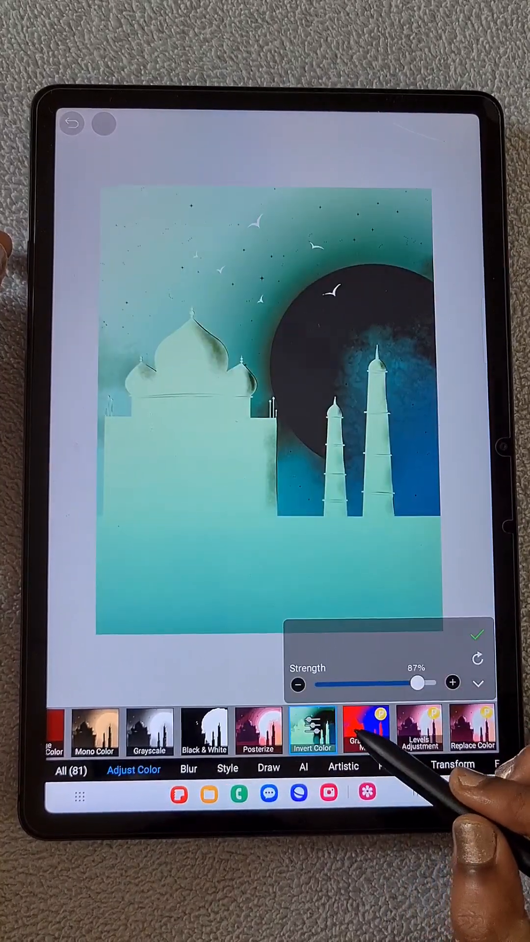
left_click_drag(417, 683, 328, 684)
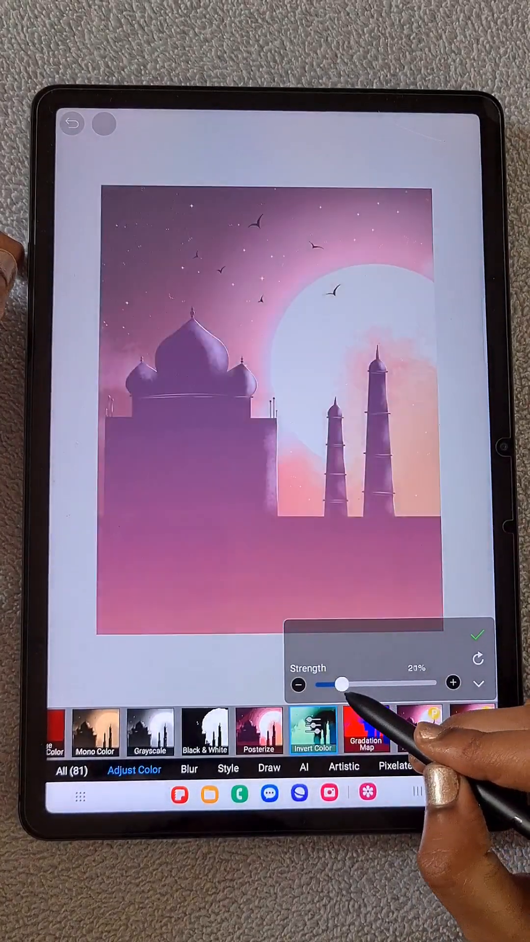
left_click_drag(340, 683, 402, 683)
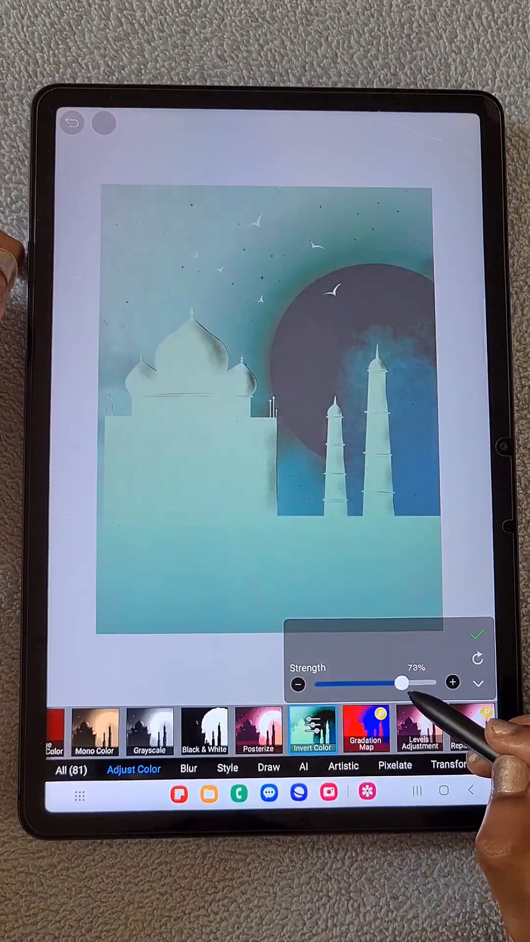
left_click_drag(401, 684, 431, 683)
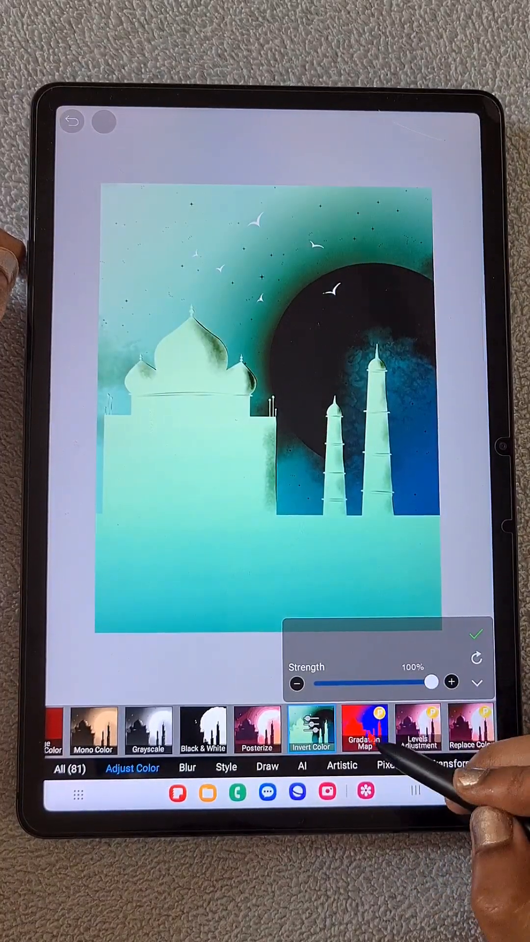
left_click(364, 730)
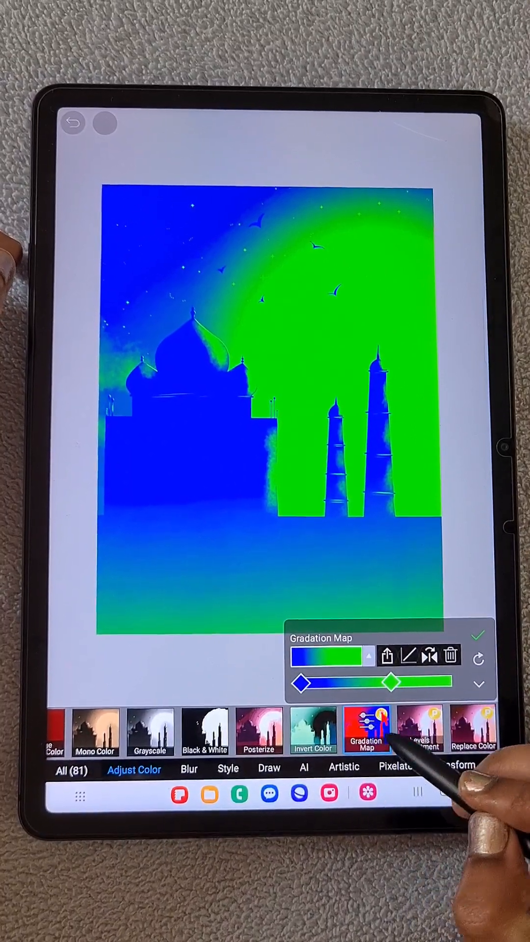
- Try the Simple (Violet) gradient preset, then reopen the preset list for Sepia (Red)
left_click(326, 657)
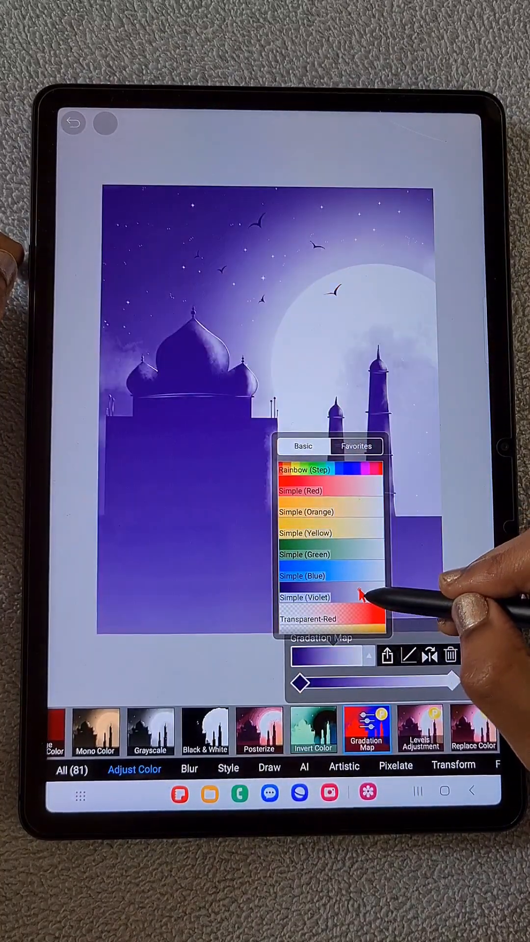
left_click(306, 596)
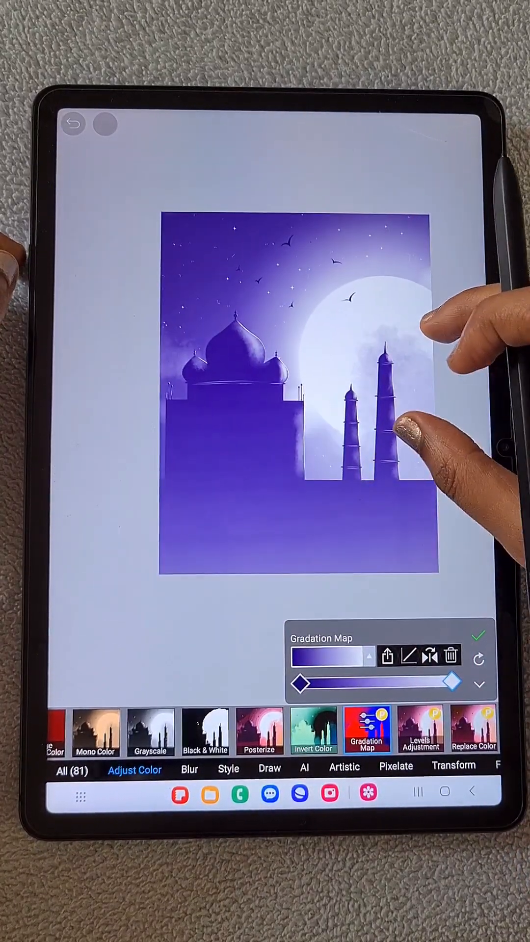
left_click(330, 655)
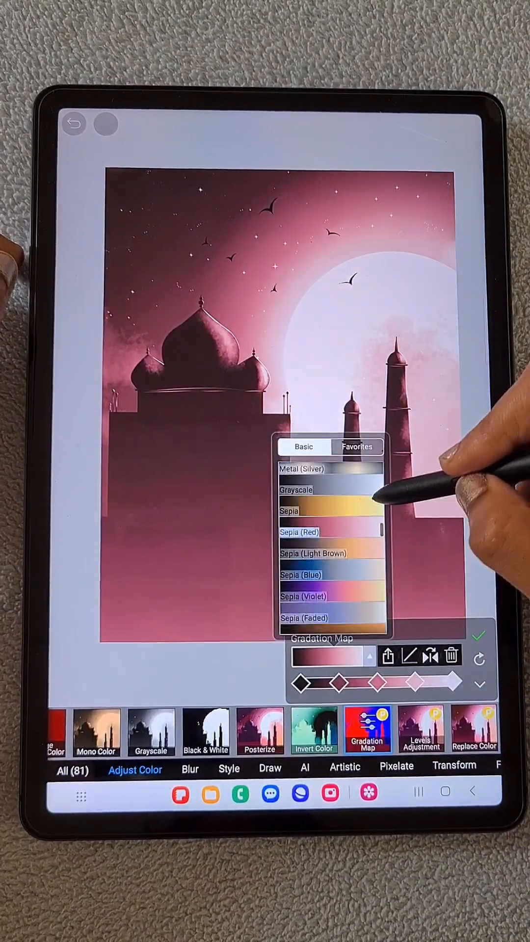
- Preview the Japanese (Blue), pastel and Sunrise (Dark) gradient presets
scroll("down", 3)
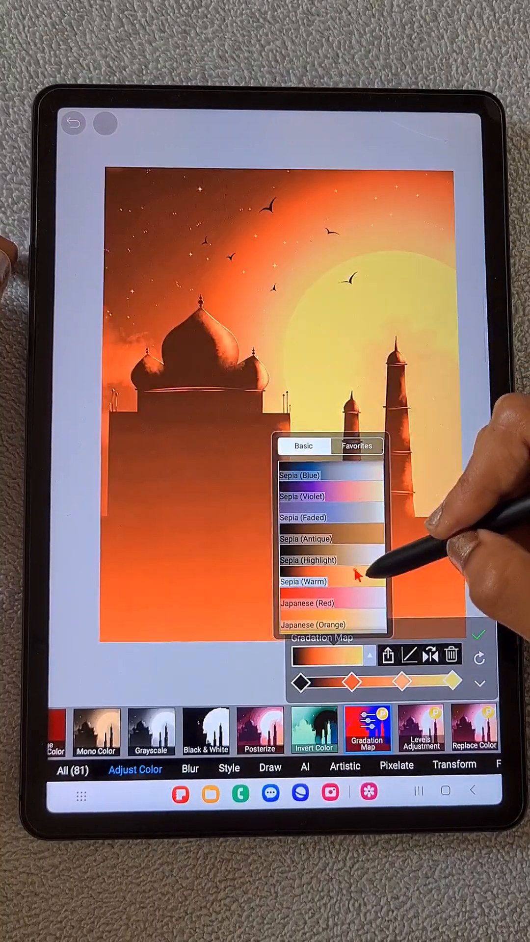
left_click(316, 537)
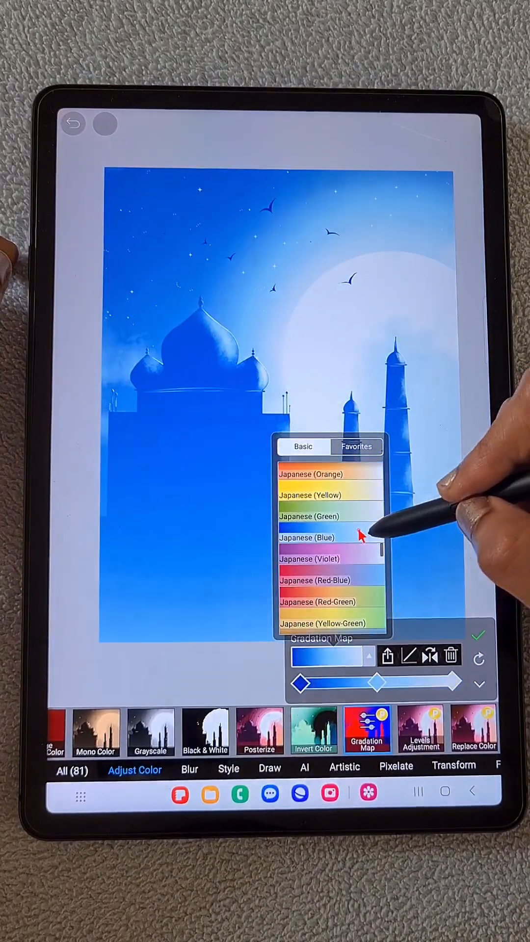
scroll("down", 3)
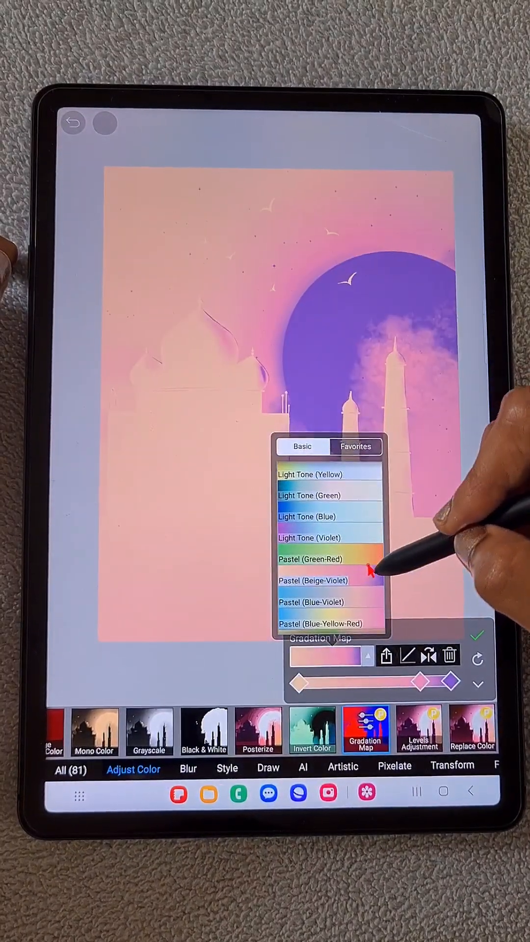
left_click(333, 536)
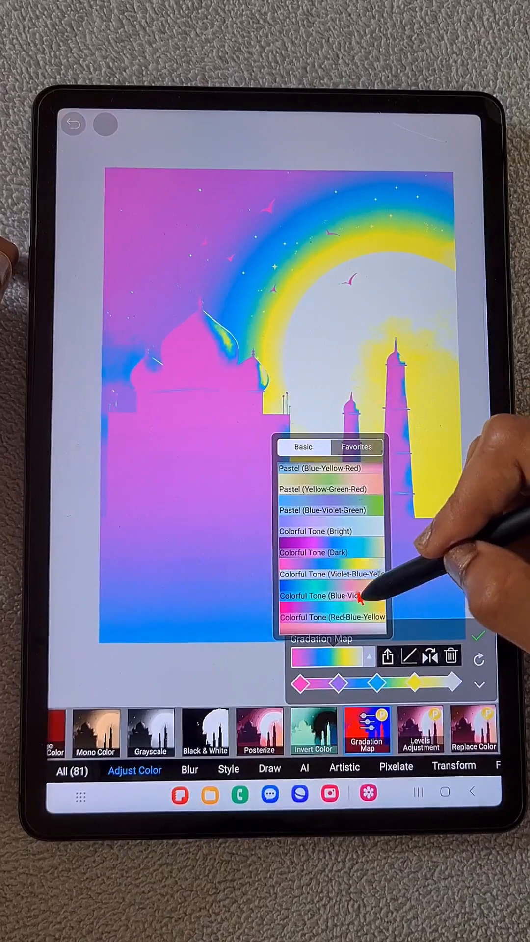
scroll("down", 3)
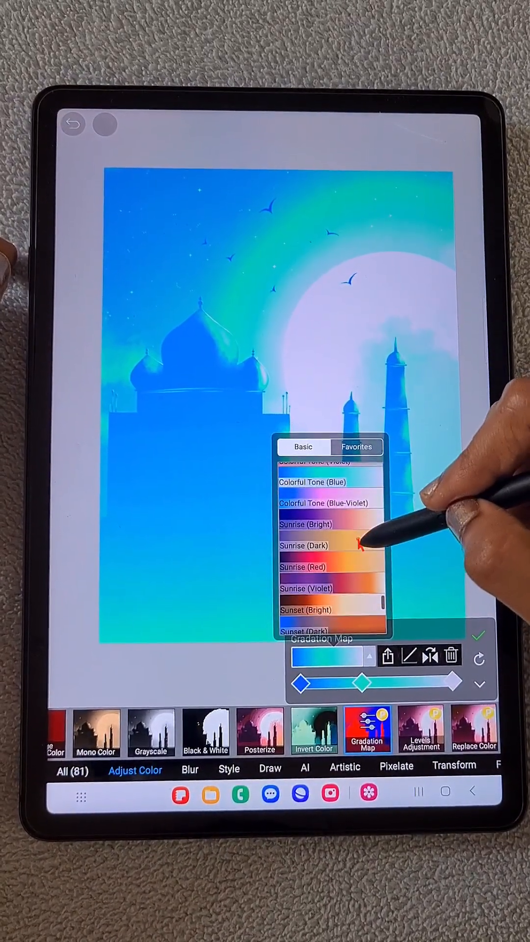
left_click(306, 524)
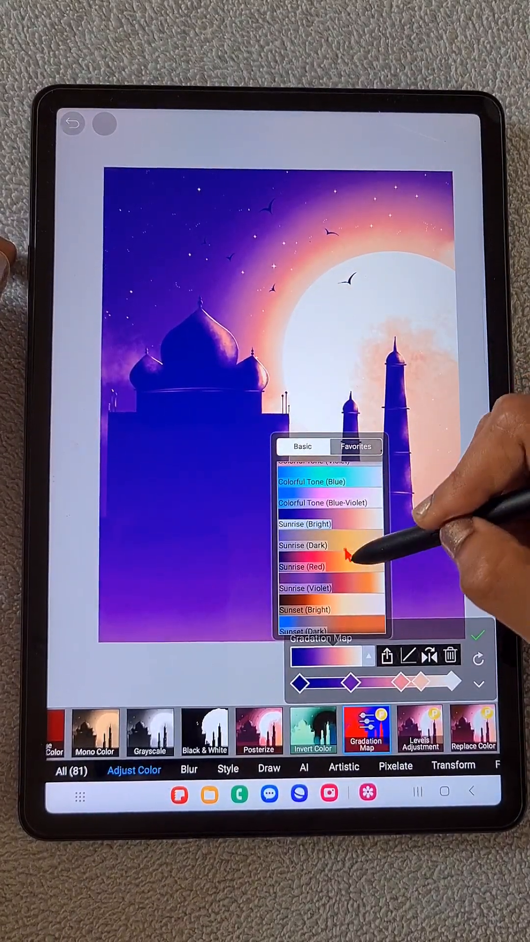
- Try Blue Sky (Dark), Photo and Colorful Tone presets, then confirm the gradation map
left_click(330, 543)
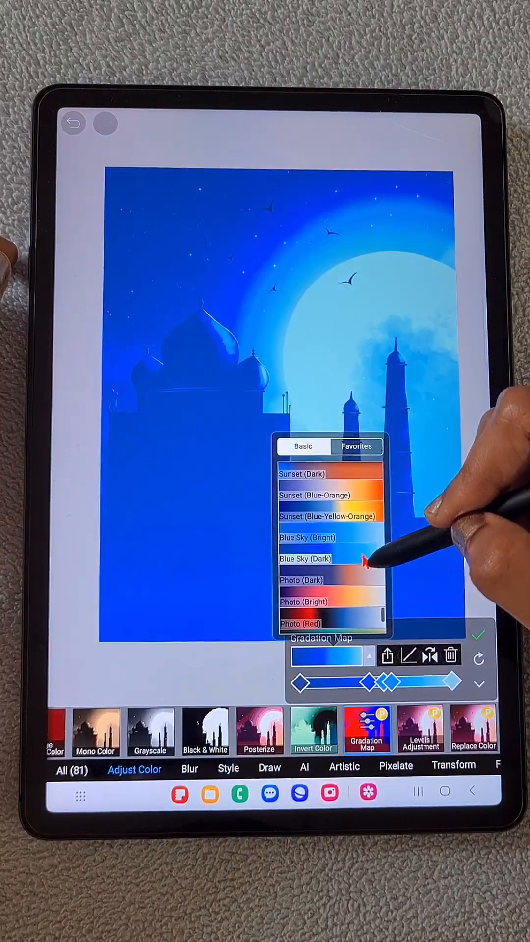
left_click(301, 516)
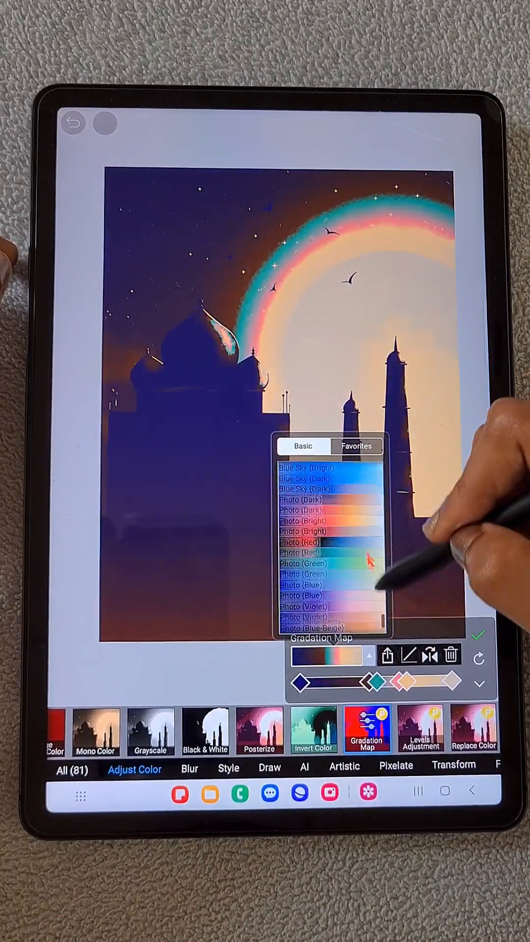
scroll("down", 3)
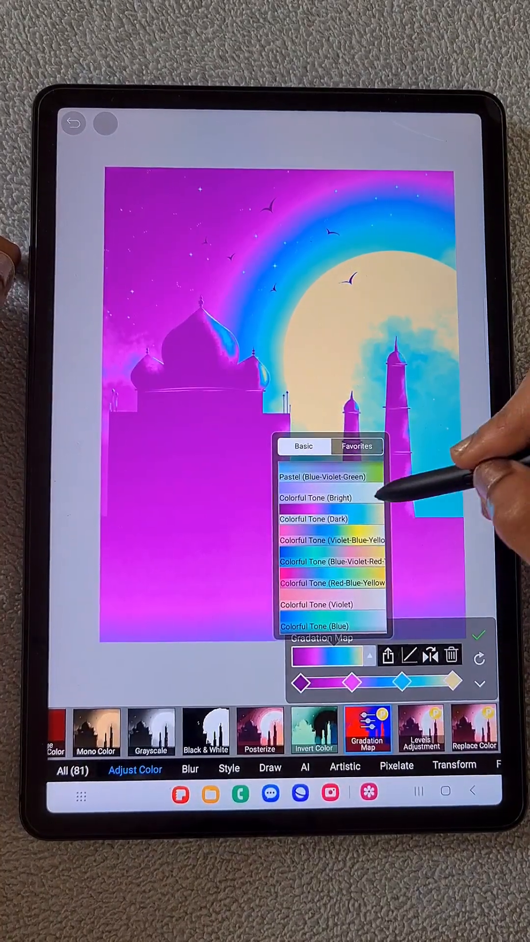
left_click(316, 497)
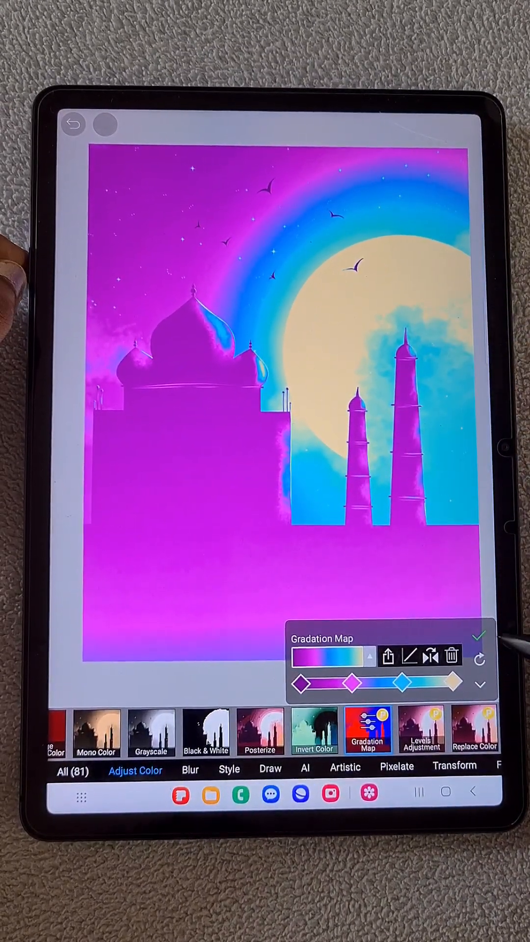
left_click(482, 634)
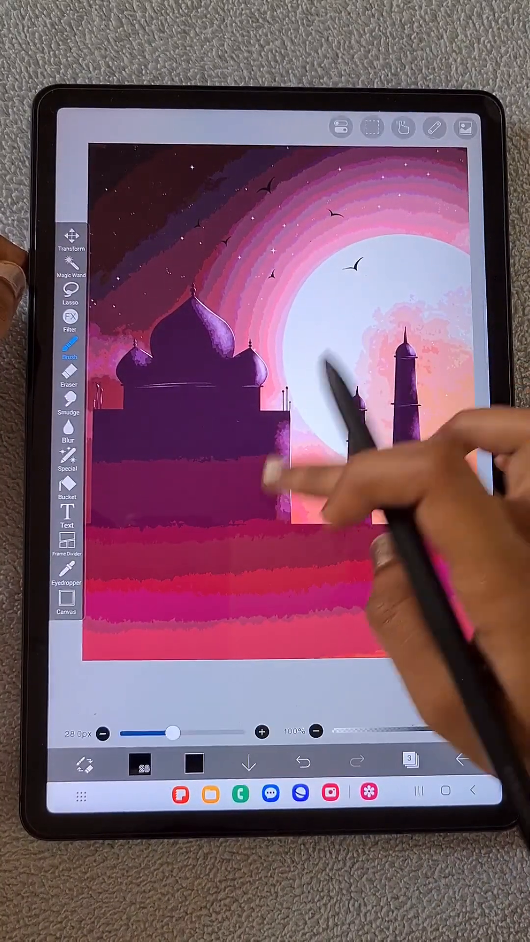
- Duplicate the original illustration layer 1 from the Layer panel
left_click(411, 761)
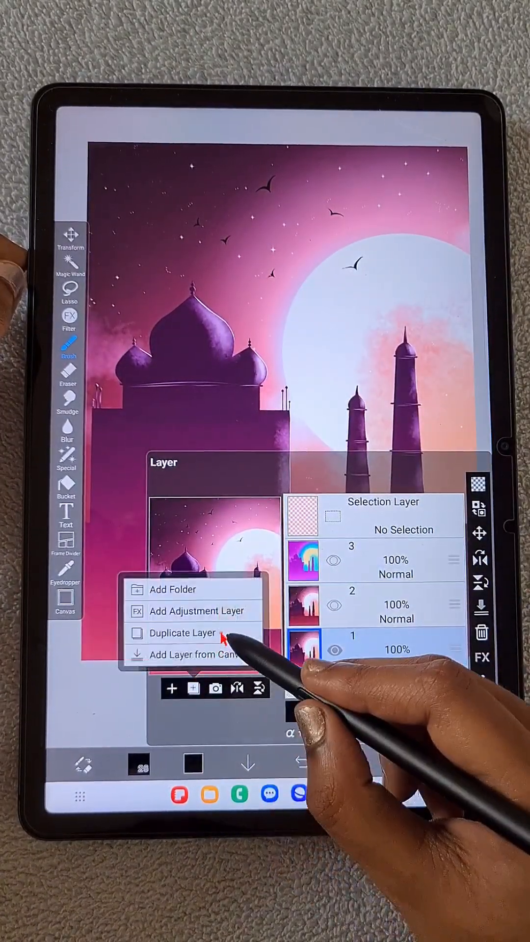
left_click(182, 632)
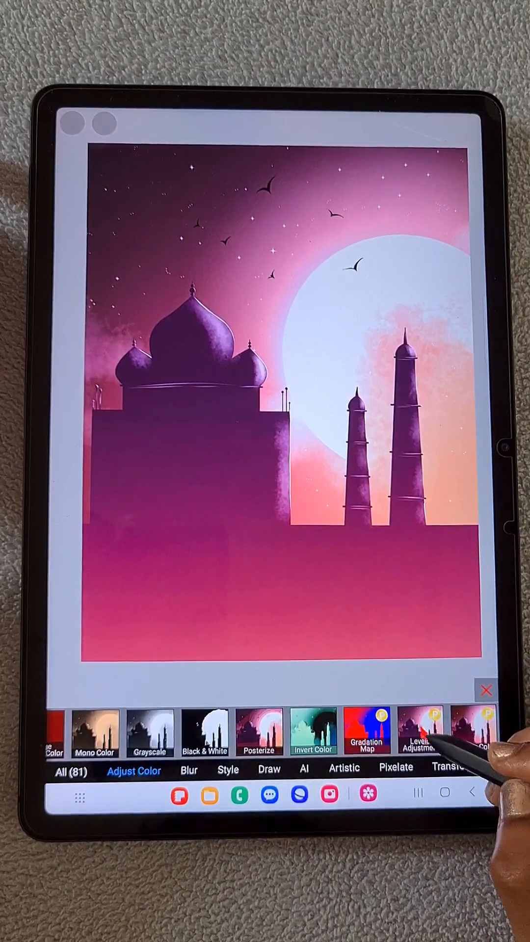
- In Levels Adjustment, tune the RGB output shadows and highlight input levels
left_click(421, 730)
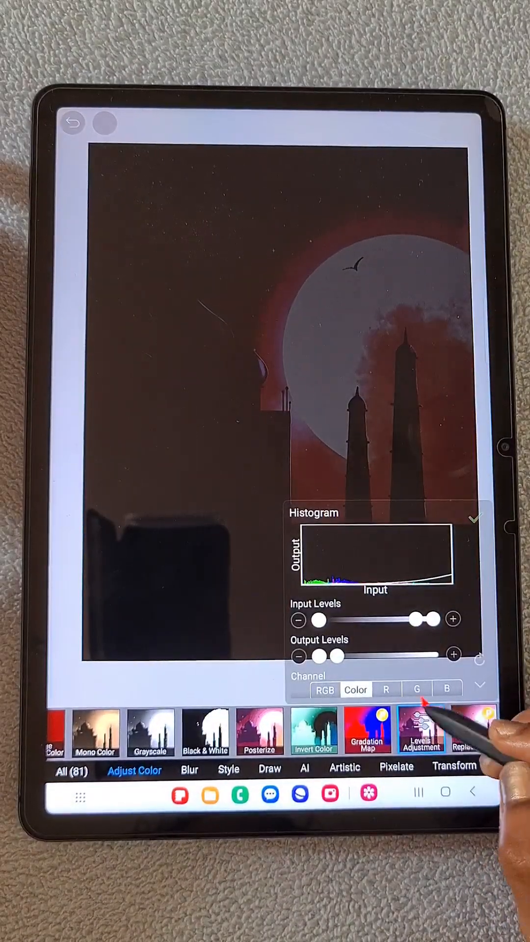
left_click_drag(427, 619, 366, 635)
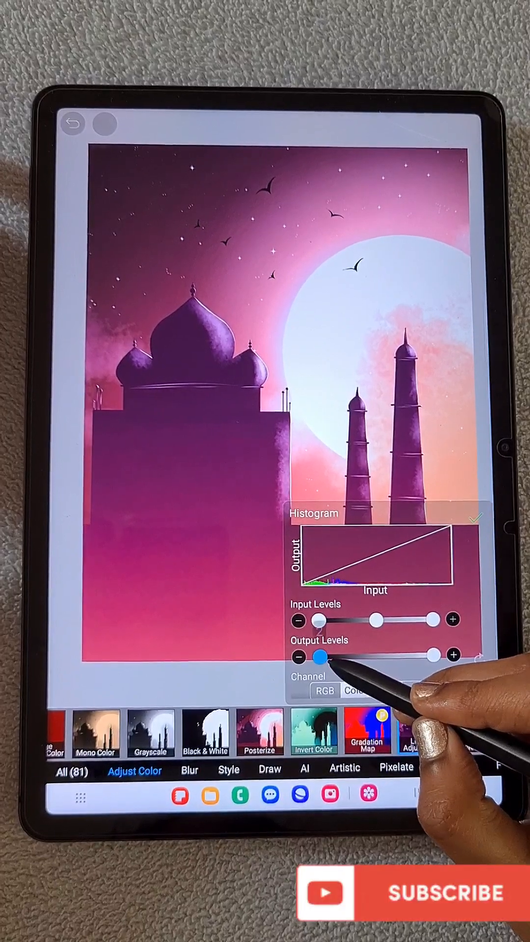
left_click_drag(318, 656, 384, 656)
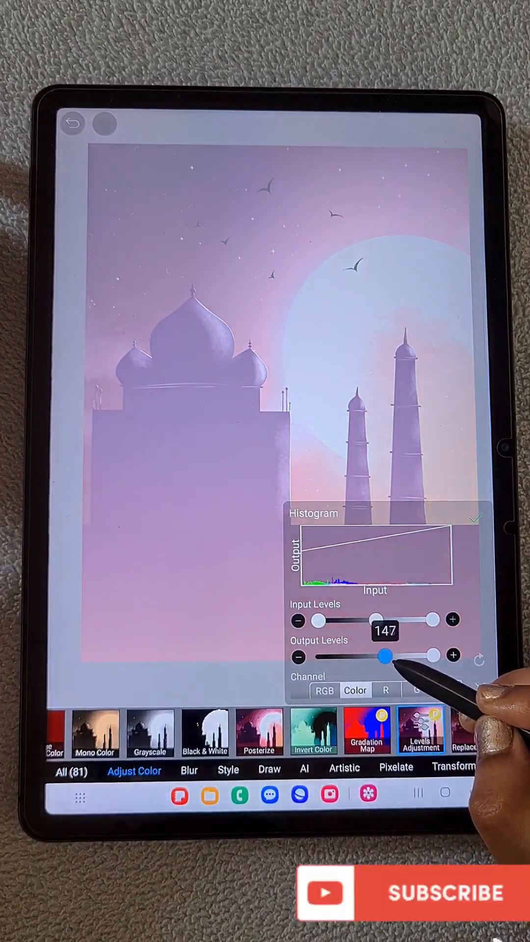
left_click_drag(384, 656, 322, 656)
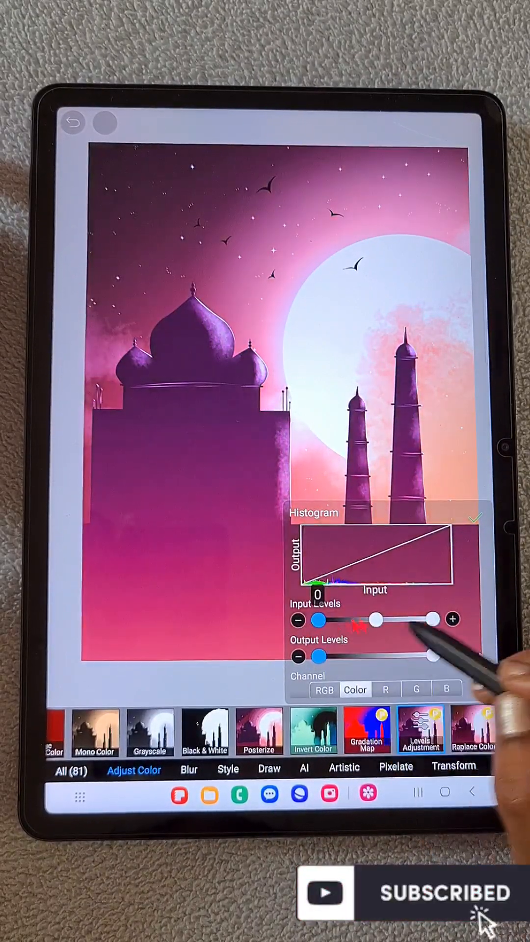
left_click_drag(428, 619, 421, 619)
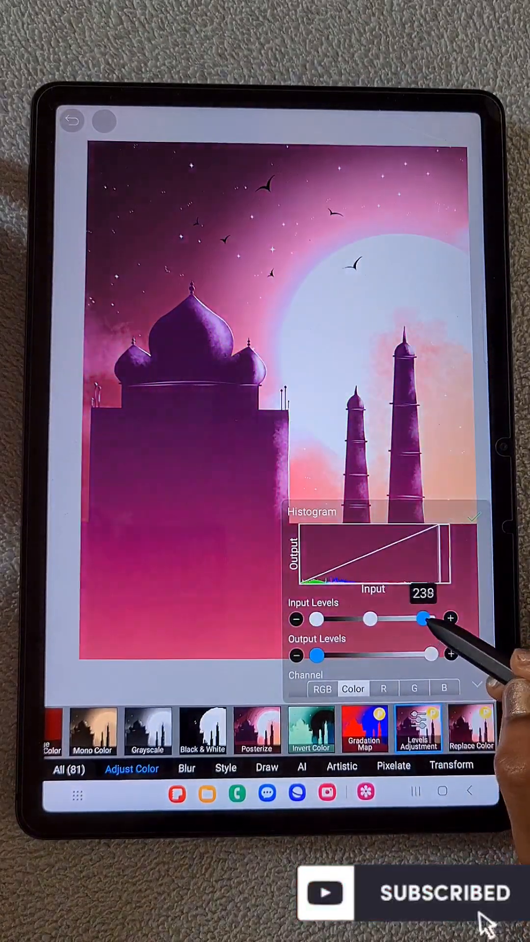
left_click_drag(421, 619, 410, 619)
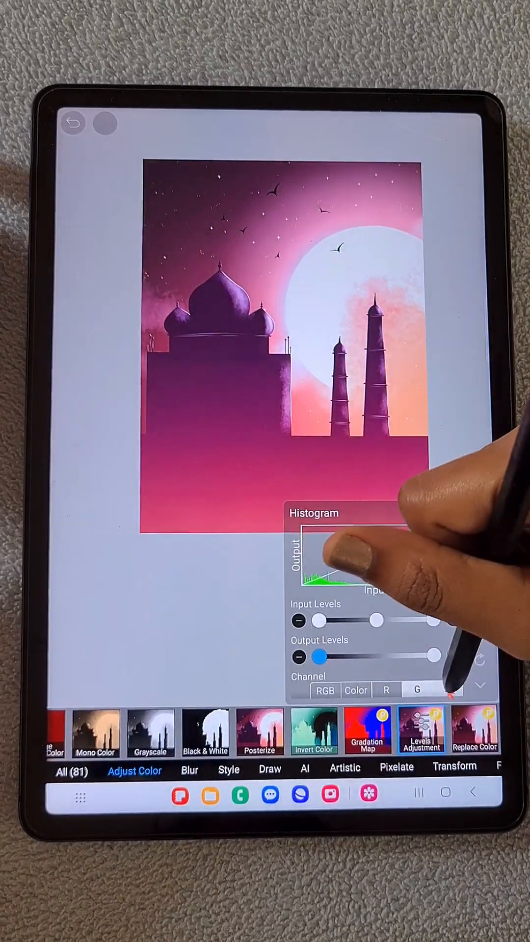
- Shift the green and red channels toward blue-violet and magenta, then confirm the levels
left_click_drag(322, 658, 376, 657)
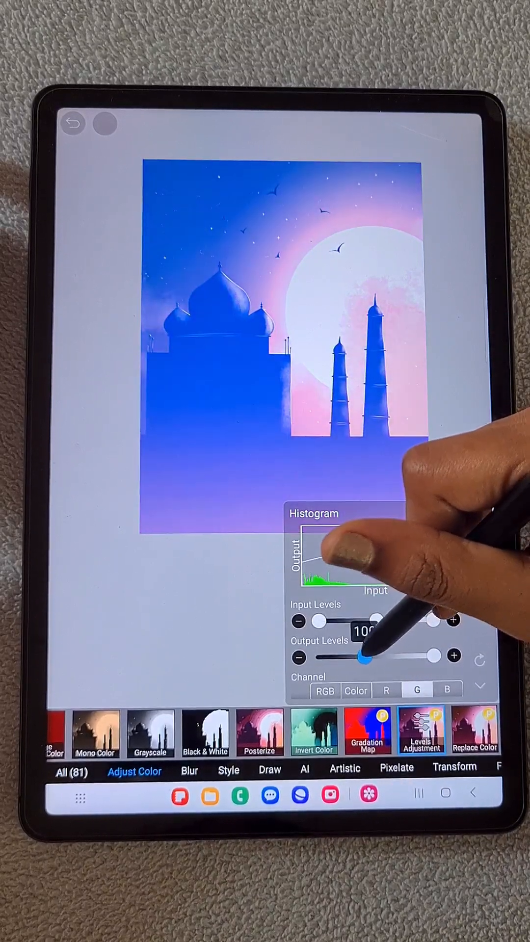
left_click_drag(360, 655, 372, 656)
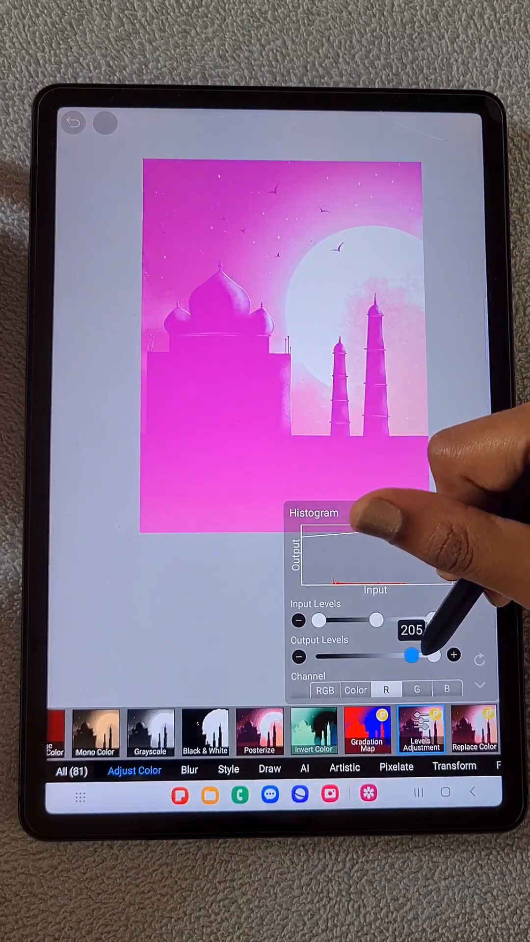
left_click_drag(411, 657, 317, 656)
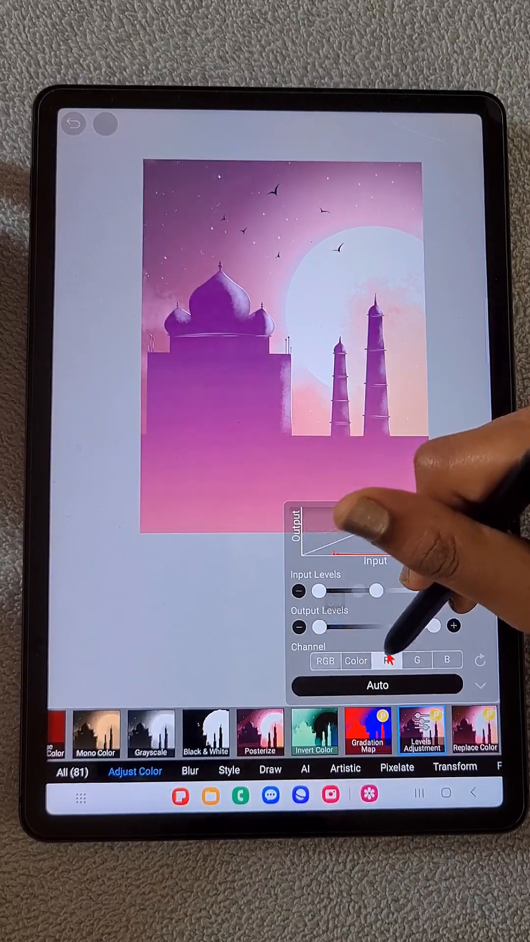
left_click(417, 660)
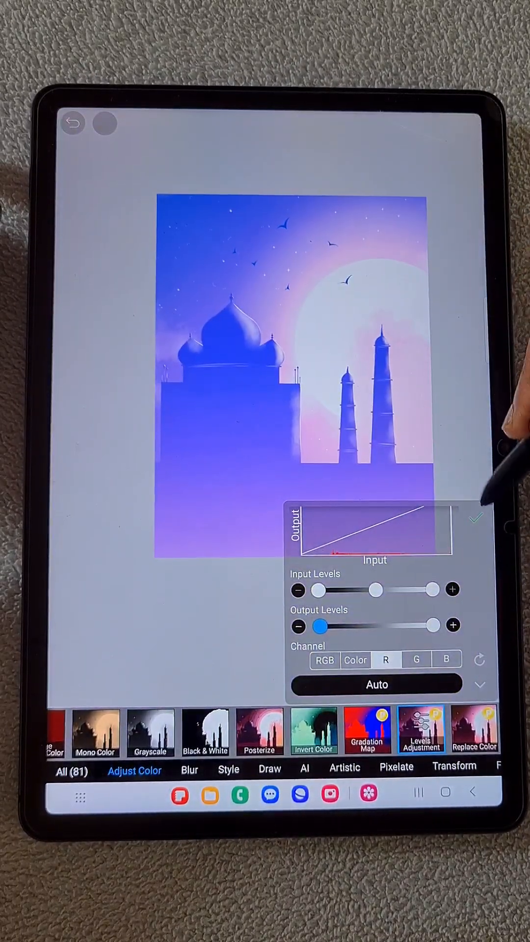
left_click(475, 519)
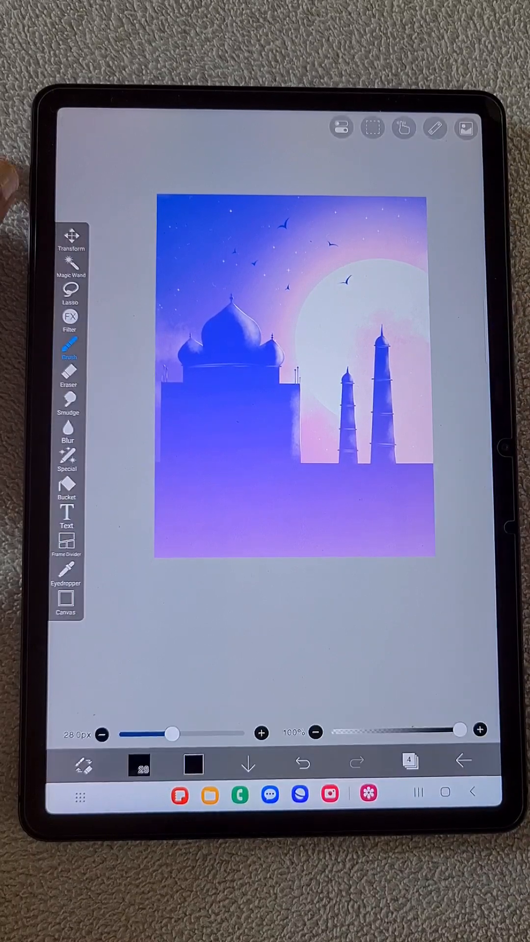
- Start a Replace Color filter on another copy with Hue around 50° for orange tones
left_click(410, 760)
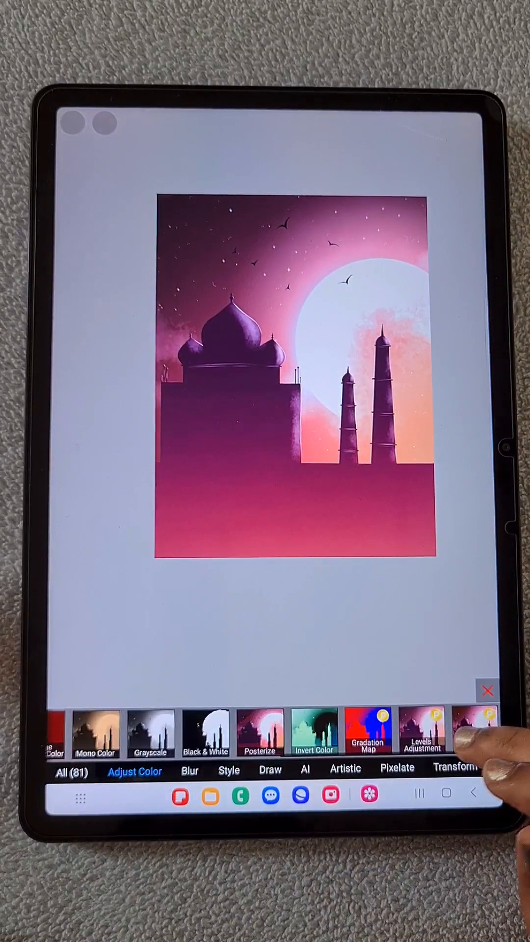
left_click(475, 731)
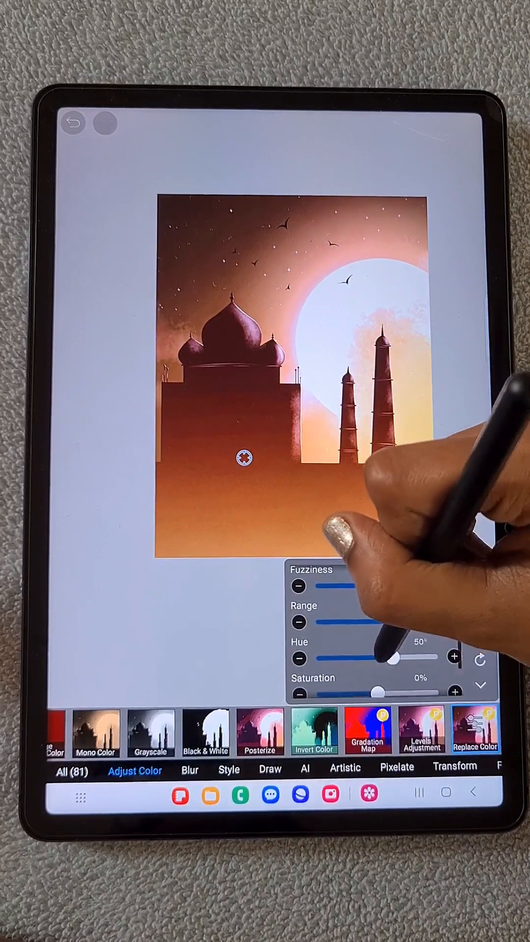
- Shift the replaced hue, widen its range and brighten it for a red-orange ground glow
left_click_drag(393, 657, 342, 657)
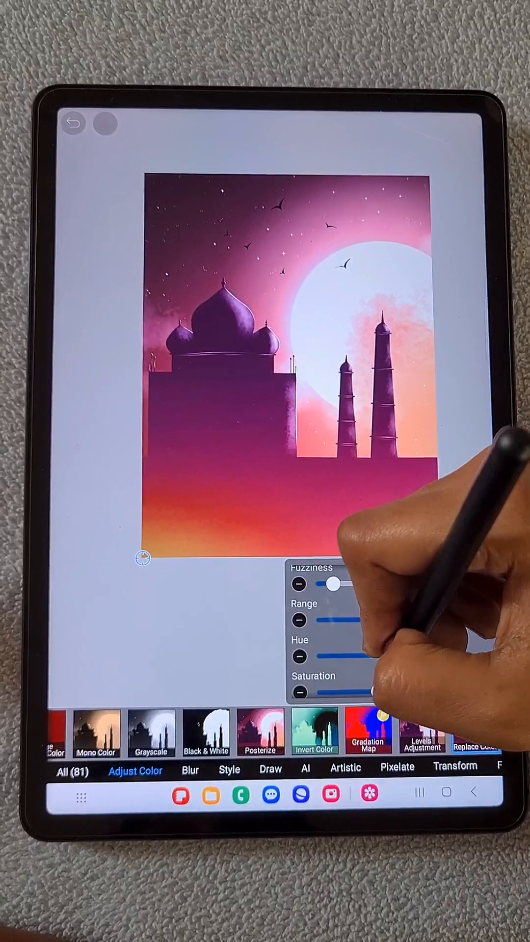
left_click_drag(373, 709, 318, 708)
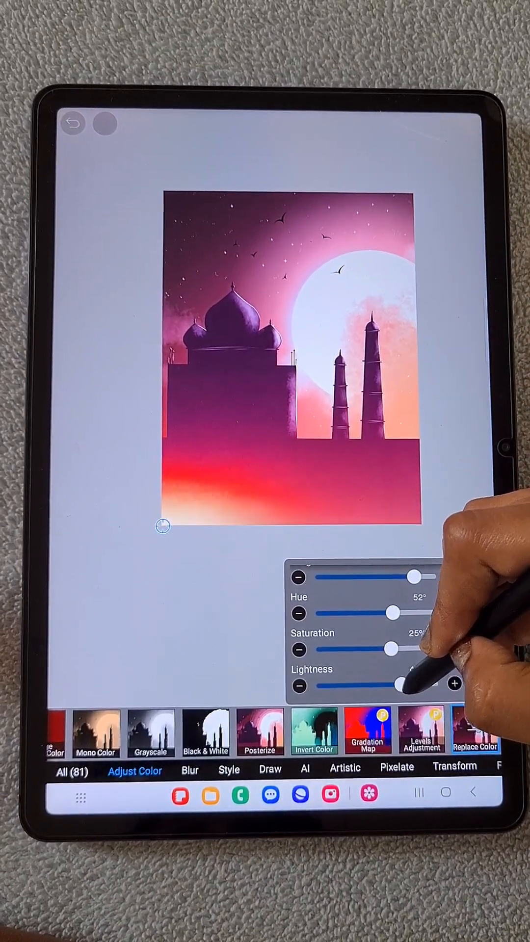
left_click_drag(408, 685, 360, 685)
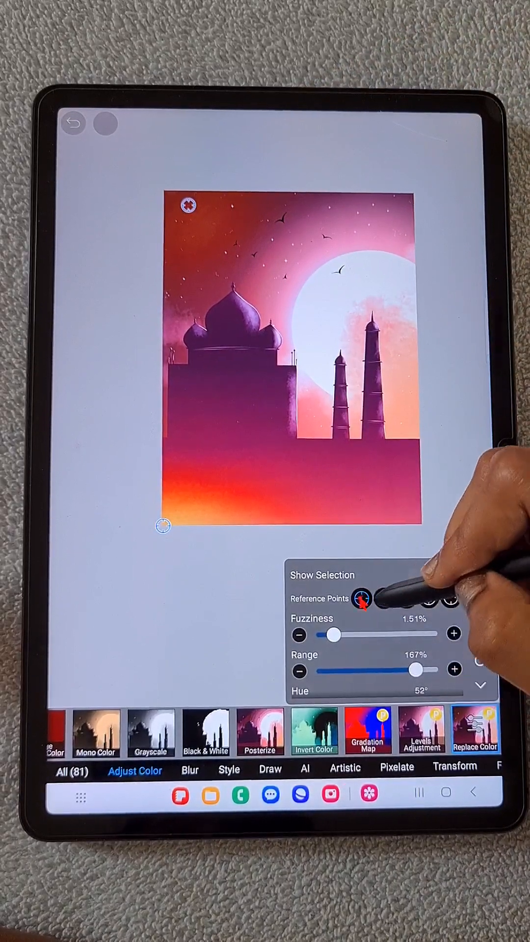
- Narrow the range, retune hue and lightness toward hot pink, and push the second reference point to deep red
left_click_drag(336, 633, 315, 633)
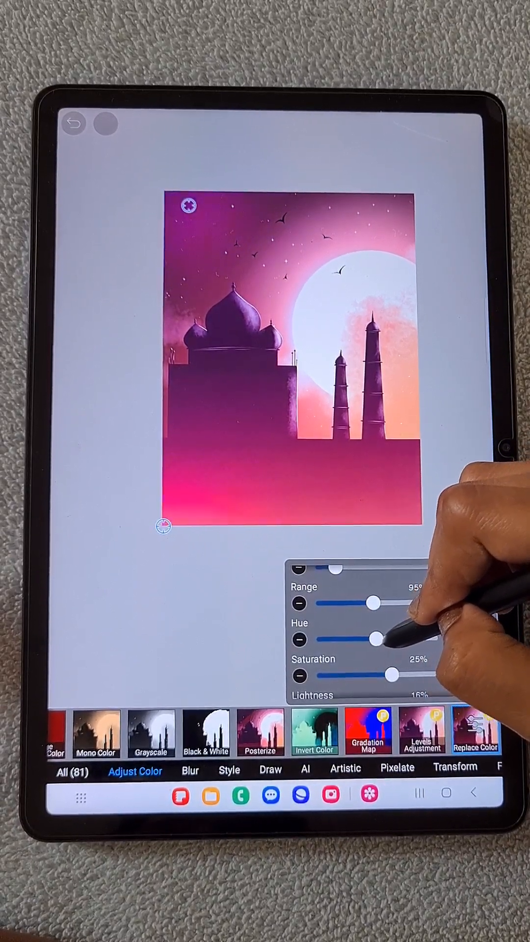
left_click_drag(373, 636, 396, 637)
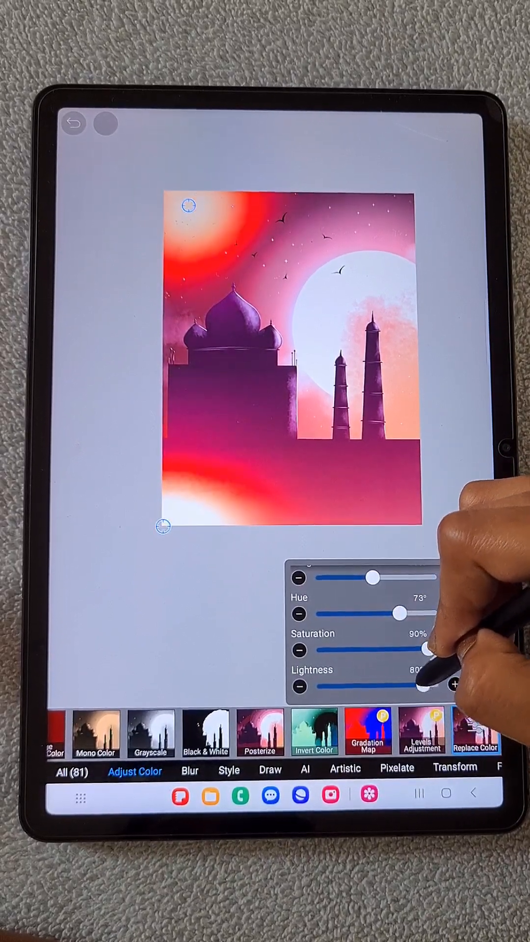
left_click_drag(427, 684, 378, 685)
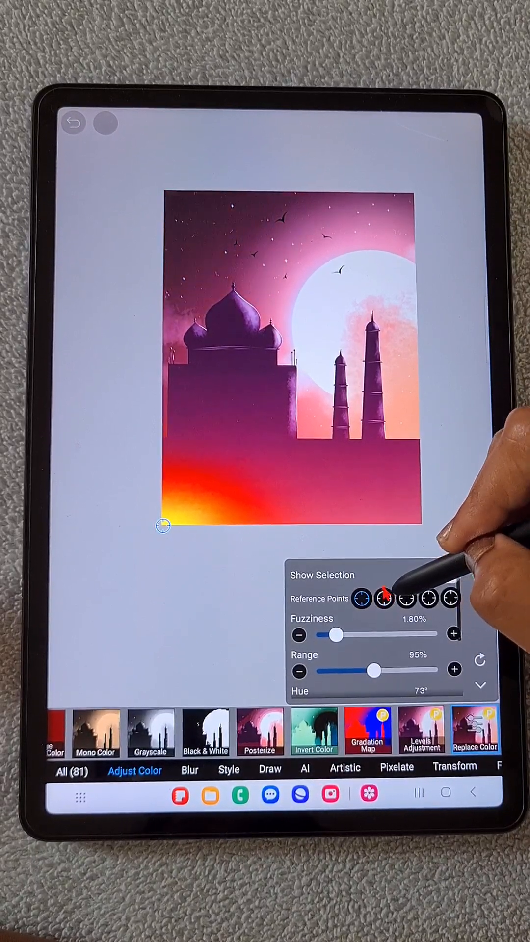
left_click(445, 575)
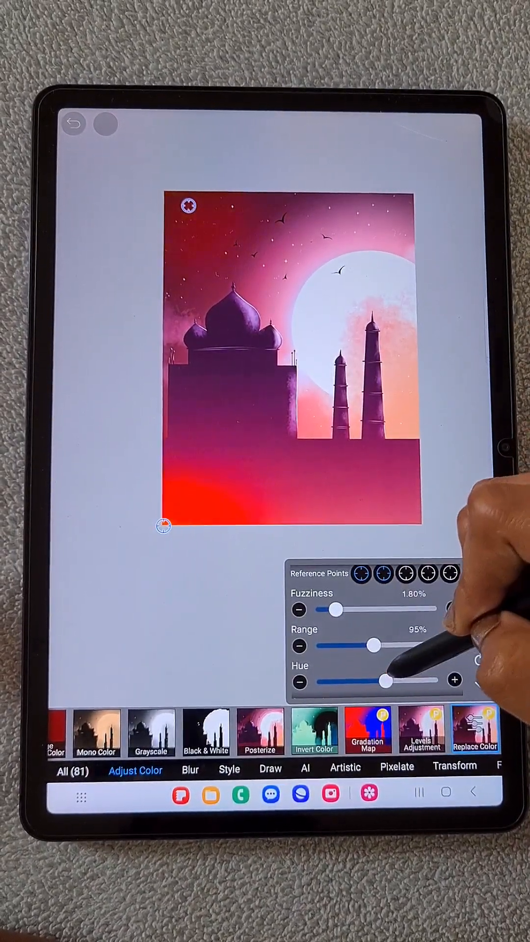
left_click_drag(385, 681, 366, 680)
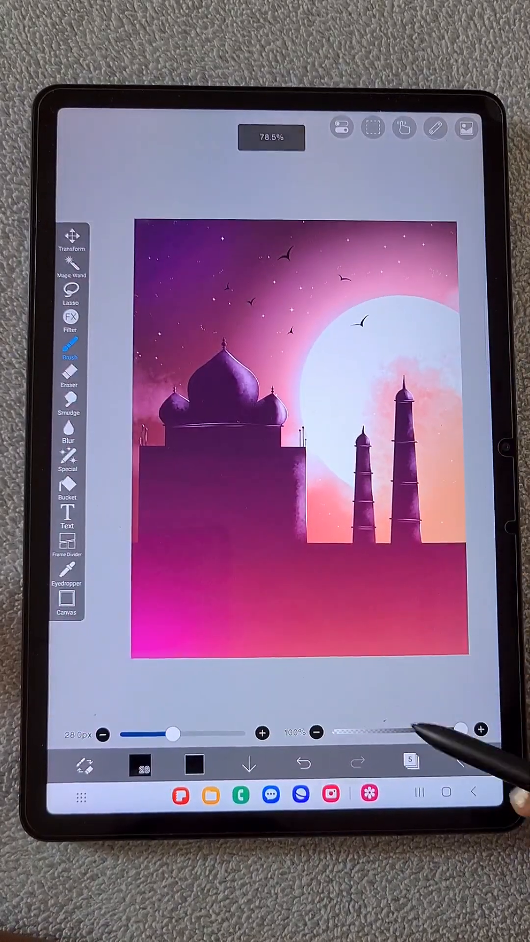
- Duplicate the illustration layer and trial a black-and-white threshold effect on the copy
left_click(411, 759)
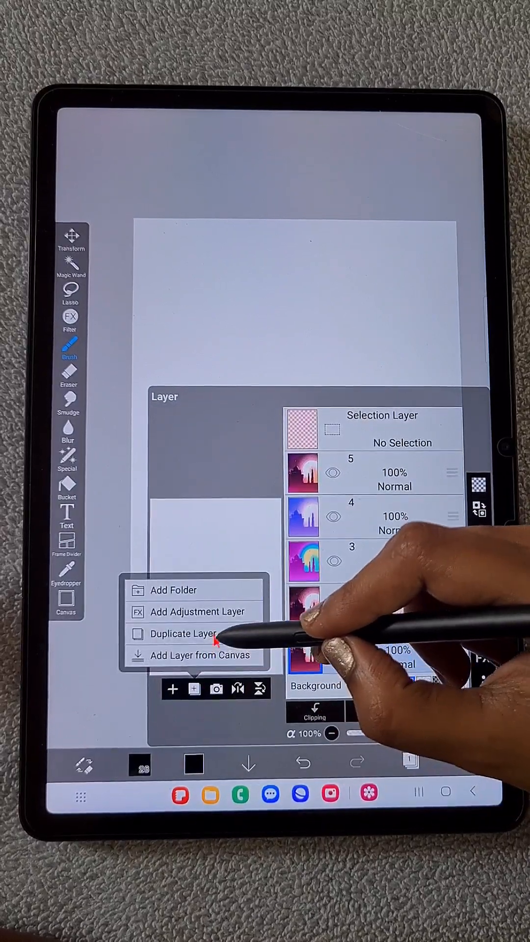
left_click(183, 634)
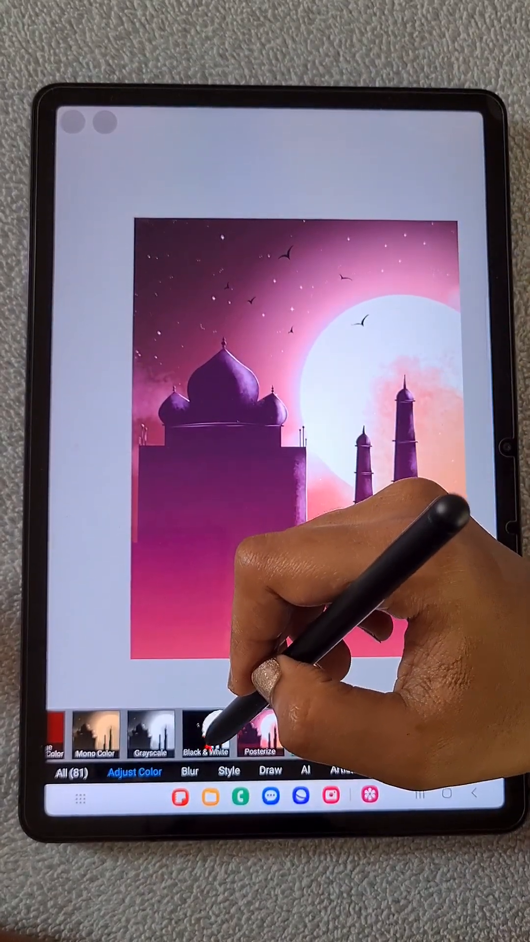
left_click(205, 734)
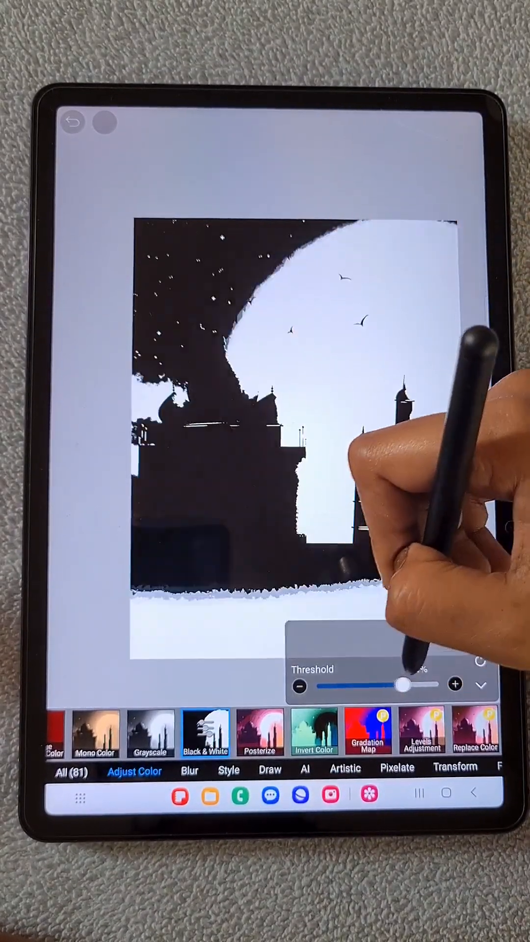
left_click_drag(402, 701, 327, 701)
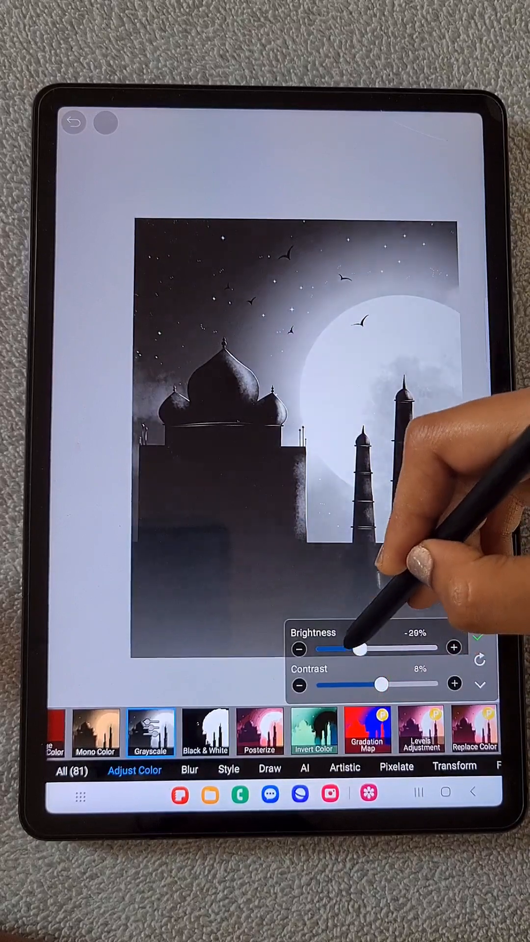
- Darken the grayscale copy slightly, raise its contrast, and confirm the Grayscale filter
left_click_drag(360, 650, 355, 650)
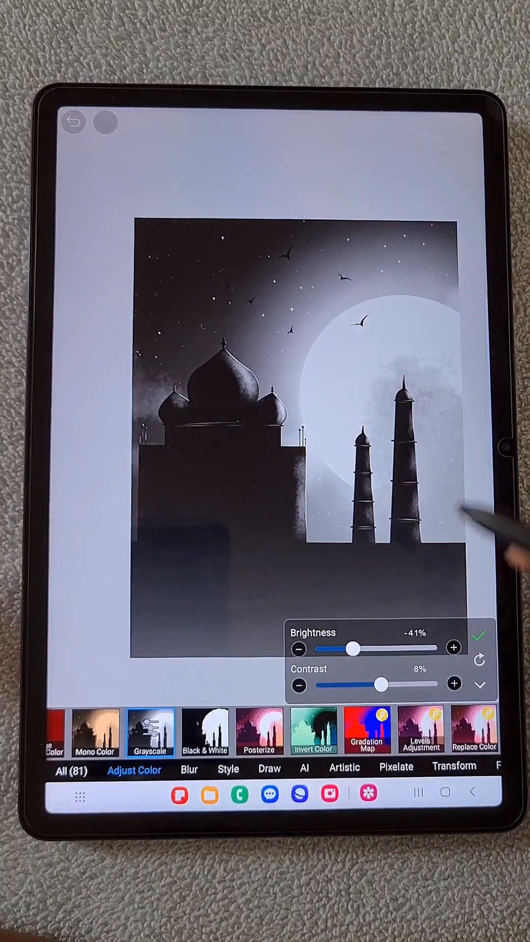
left_click_drag(354, 649, 375, 648)
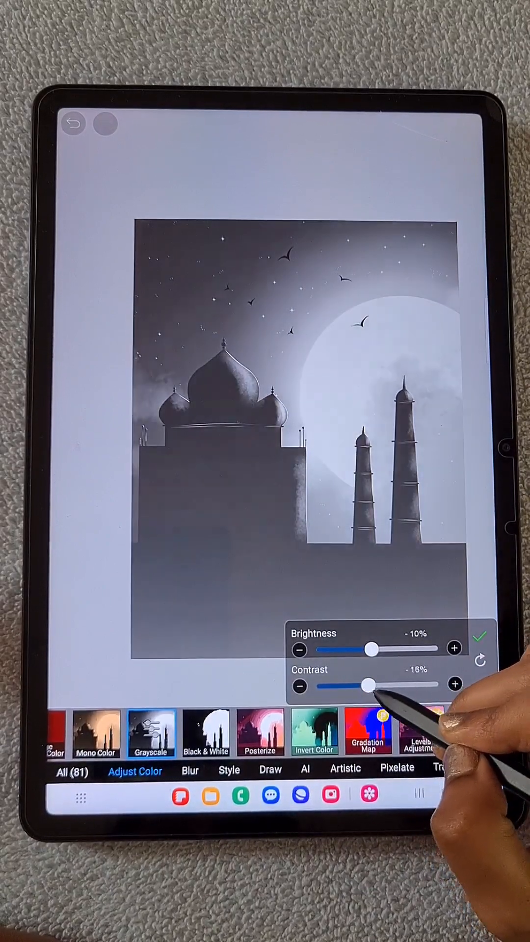
left_click_drag(366, 685, 378, 685)
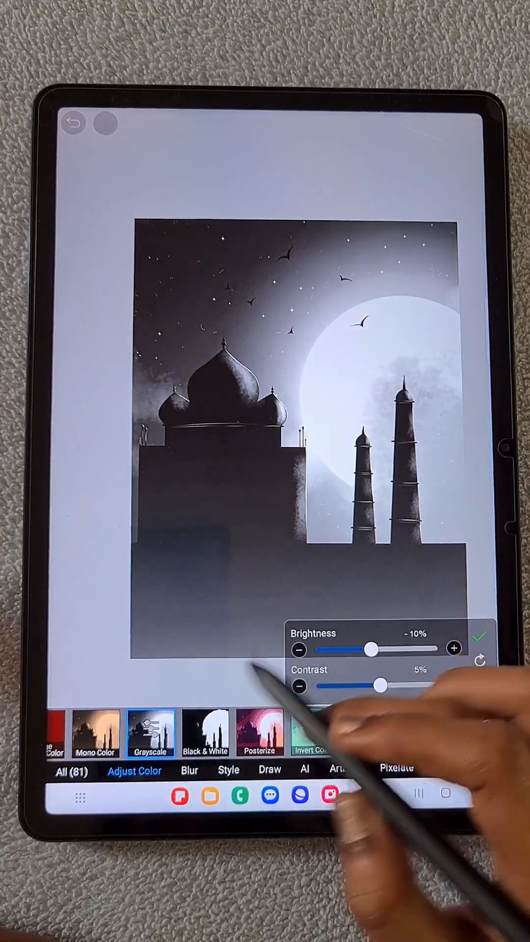
left_click(126, 732)
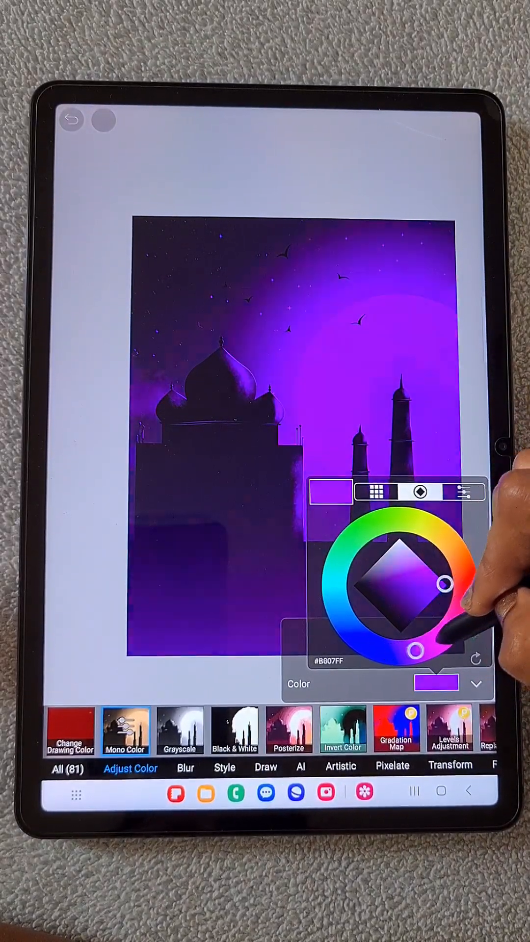
- Swing the Mono Color tint from purple through yellow-green and green to a deeper teal
left_click_drag(438, 585, 418, 523)
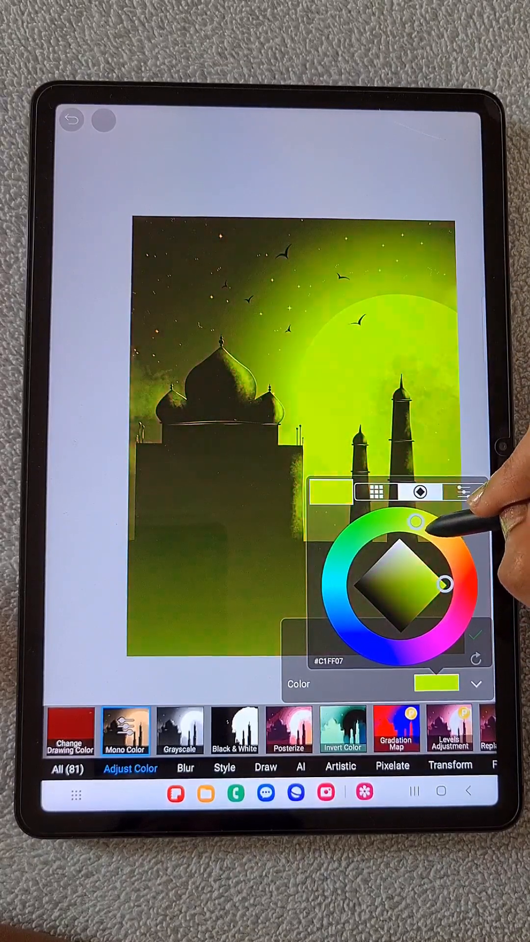
left_click_drag(414, 521, 363, 529)
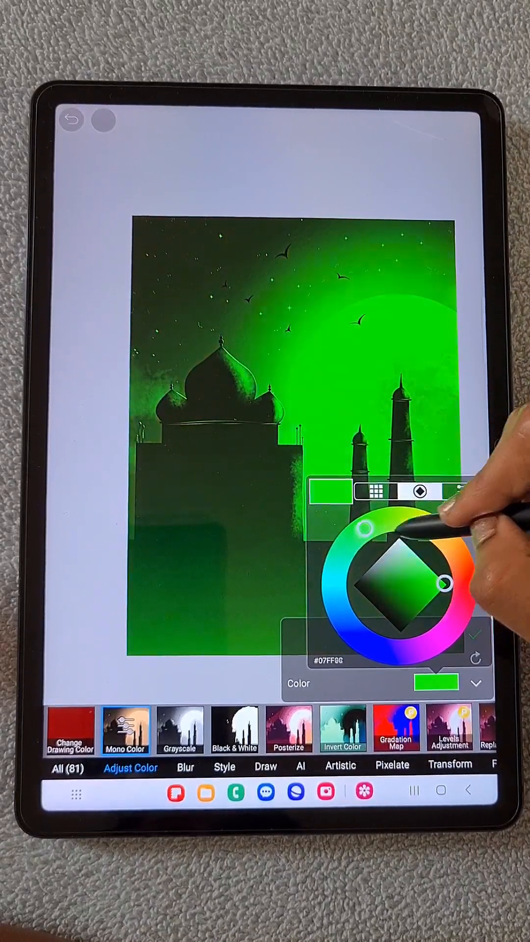
left_click_drag(444, 583, 408, 537)
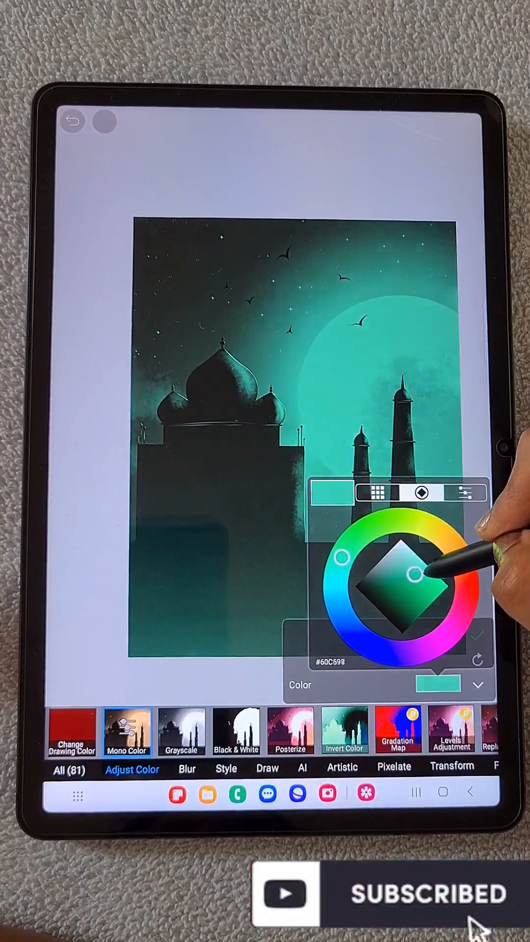
left_click_drag(411, 574, 402, 568)
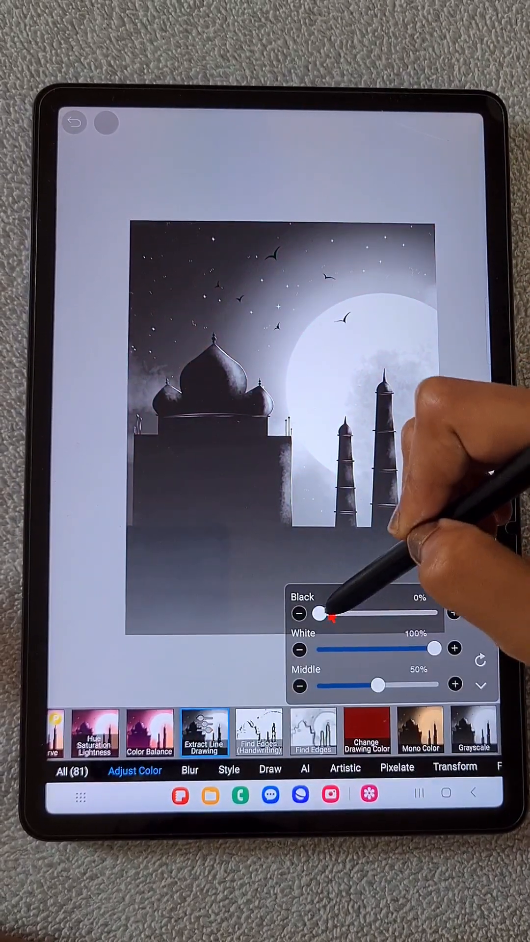
- Try the handwriting edge sketch, switch to plain Find Edges and lower Smoothness for sharper lines
left_click(259, 730)
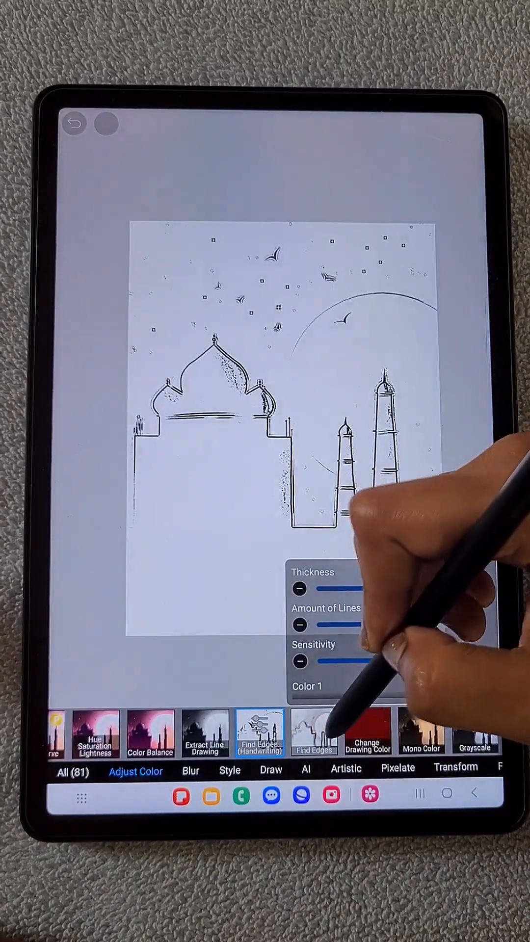
left_click(314, 732)
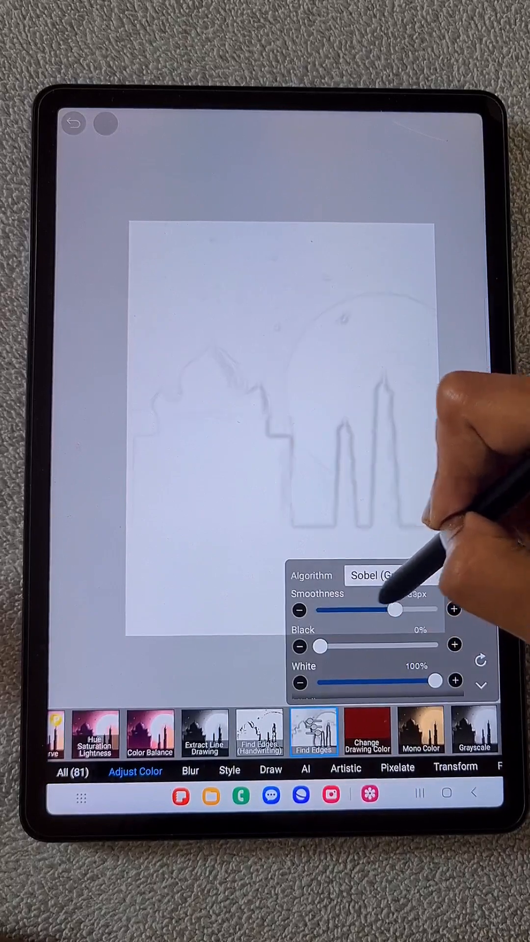
left_click_drag(394, 609, 318, 609)
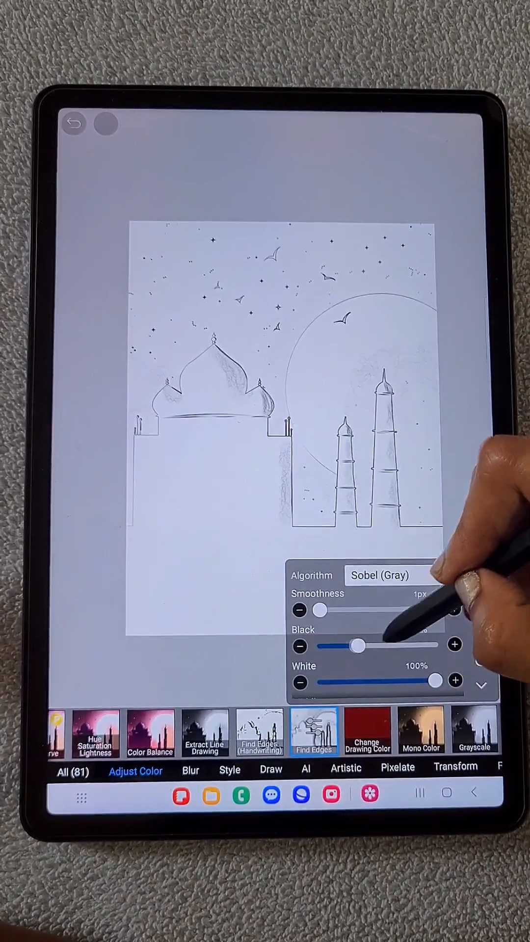
- Adjust the Black slider to a softer pencil shading and confirm the Find Edges sketch
left_click_drag(360, 644, 427, 645)
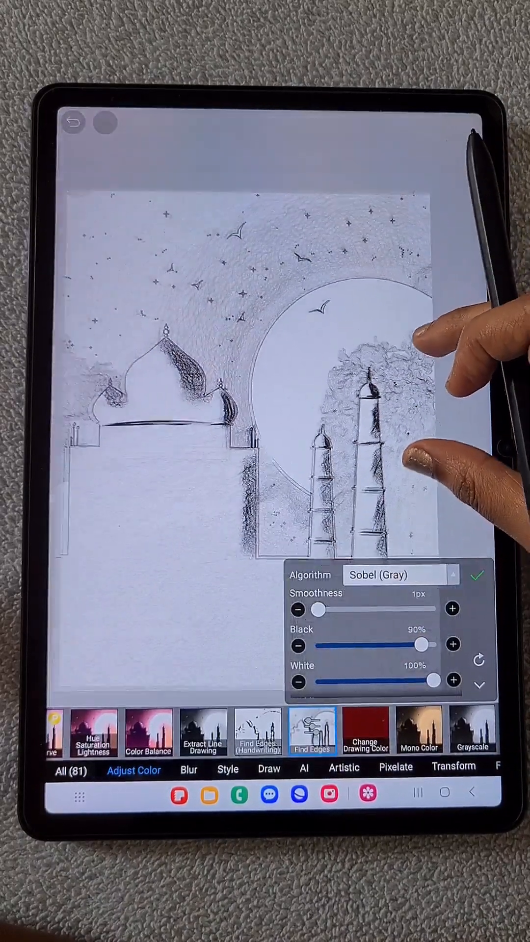
left_click_drag(424, 644, 376, 644)
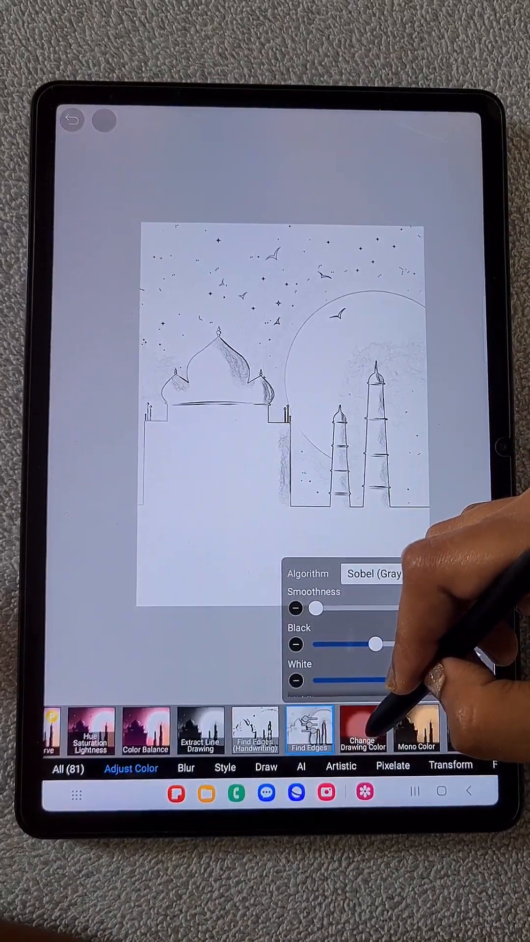
left_click(362, 730)
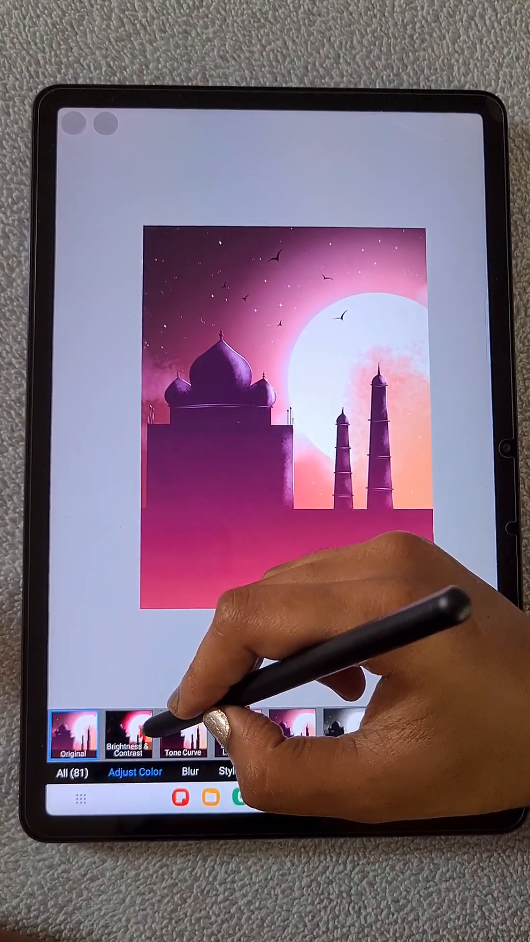
- Trial Brightness & Contrast, nudging brightness and boosting contrast for a vivid red sunset
left_click(127, 734)
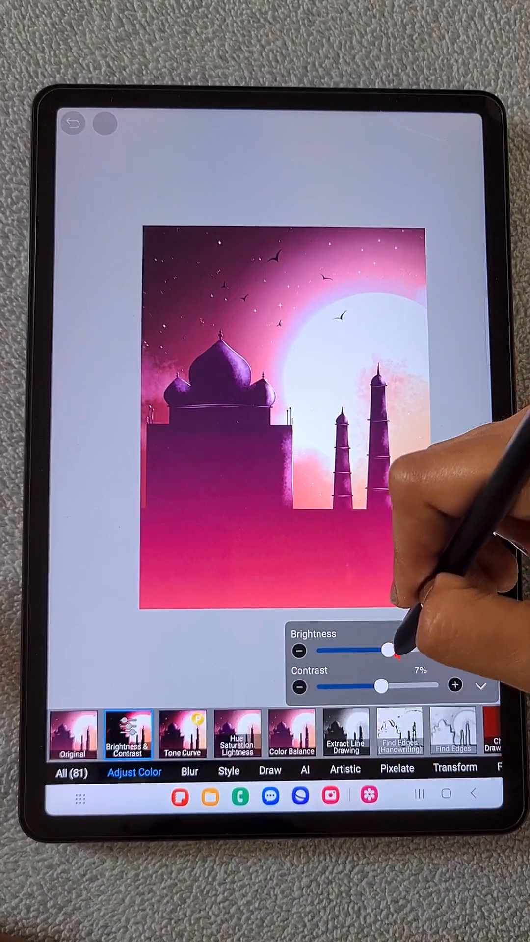
left_click_drag(388, 651, 357, 650)
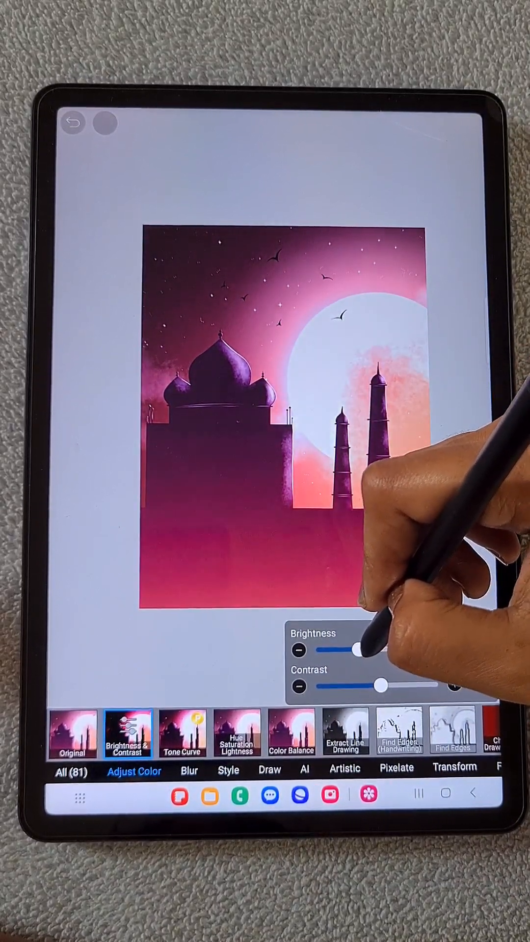
left_click_drag(360, 650, 385, 651)
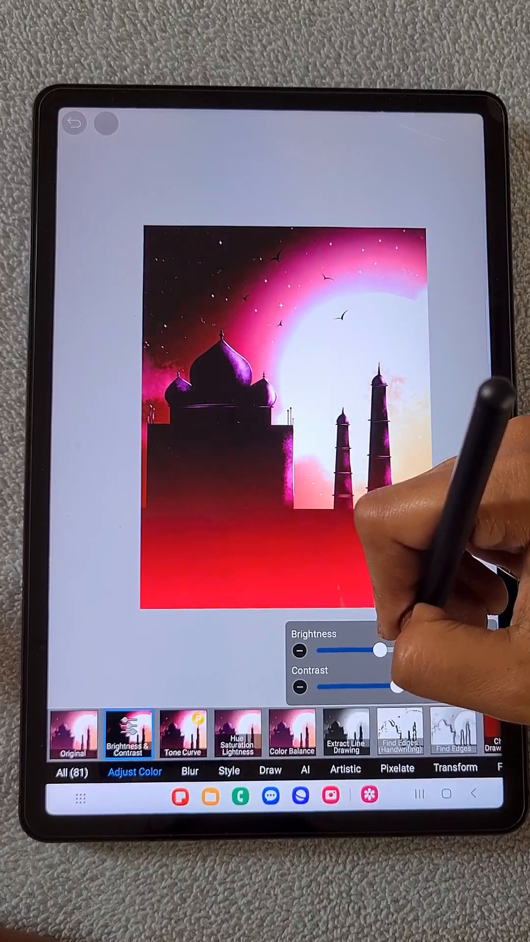
left_click_drag(385, 652, 380, 666)
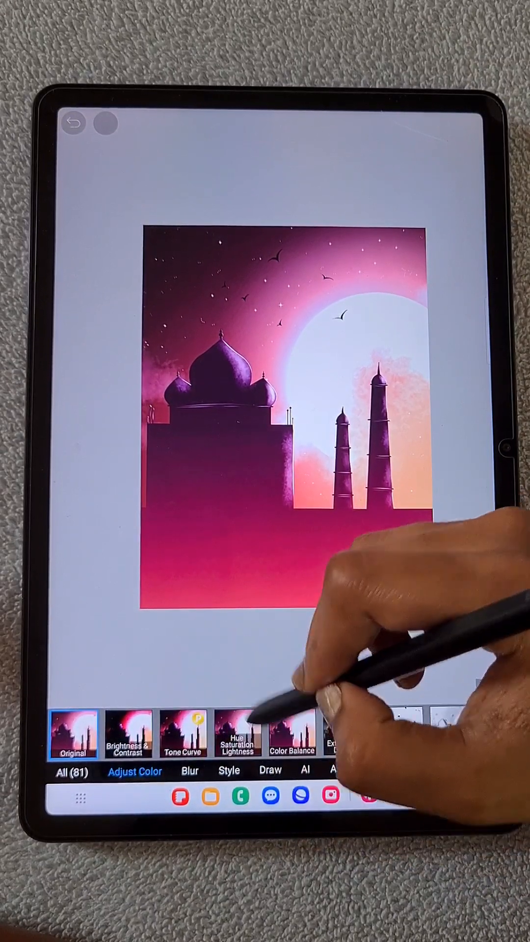
- In Hue Saturation Lightness, sweep hues then settle near 11° with Saturation around -49% for a muted rose
left_click(236, 731)
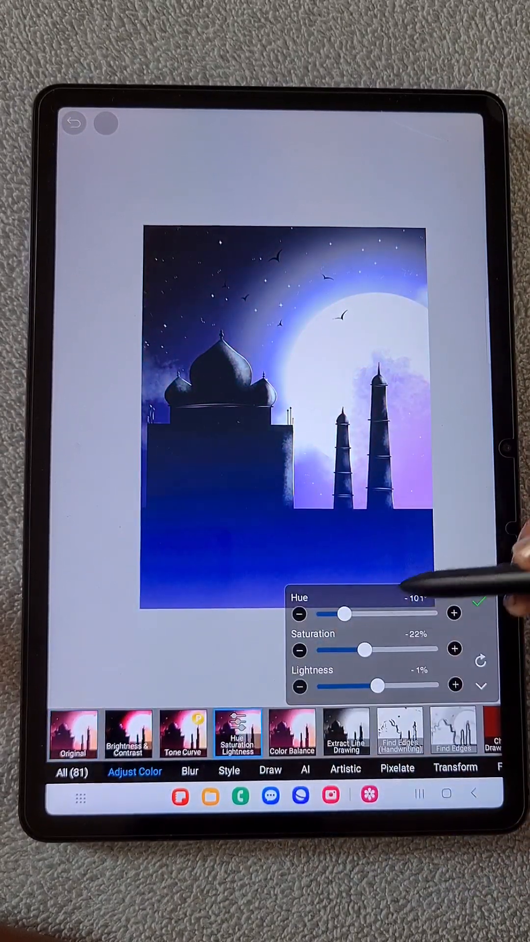
left_click_drag(346, 613, 360, 614)
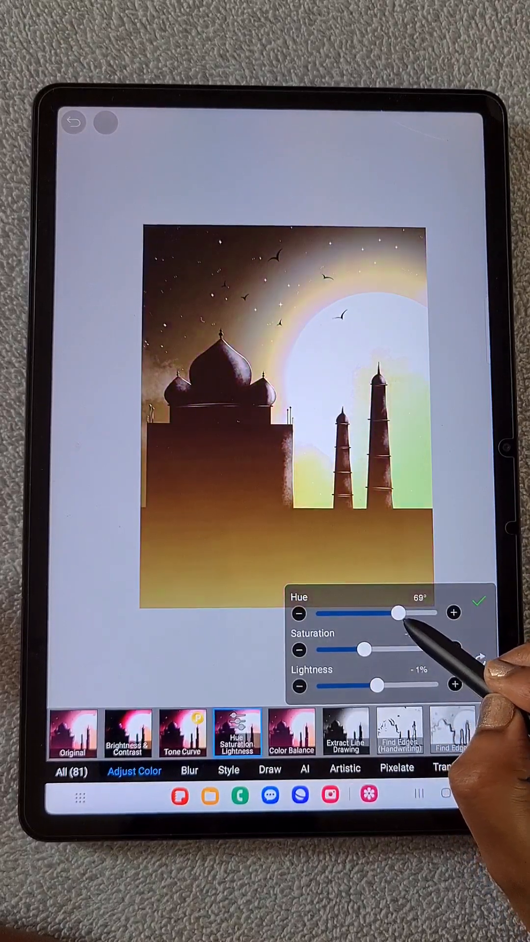
left_click_drag(397, 612, 427, 612)
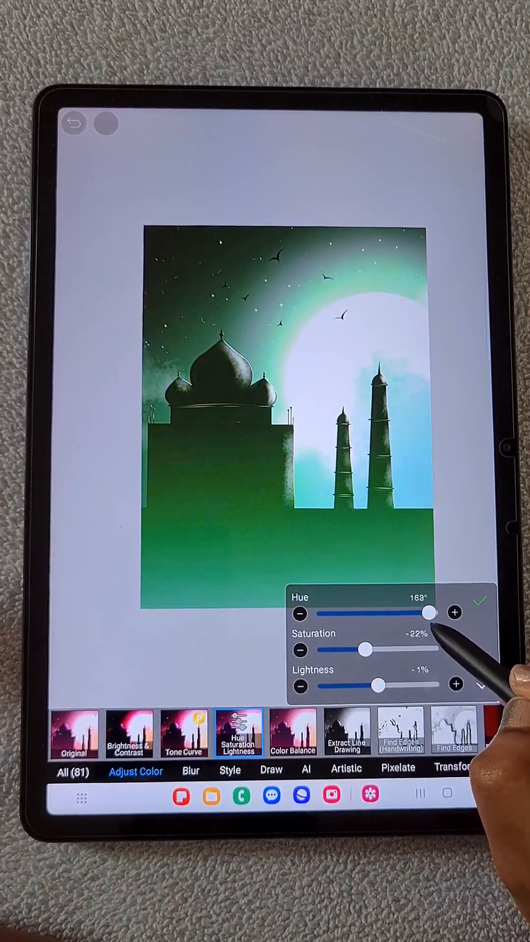
left_click_drag(427, 612, 370, 612)
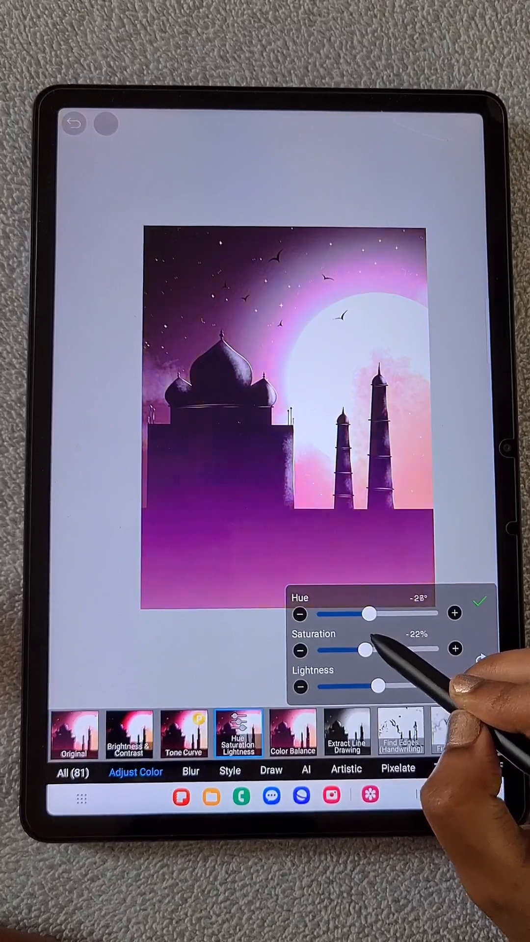
left_click_drag(370, 612, 317, 615)
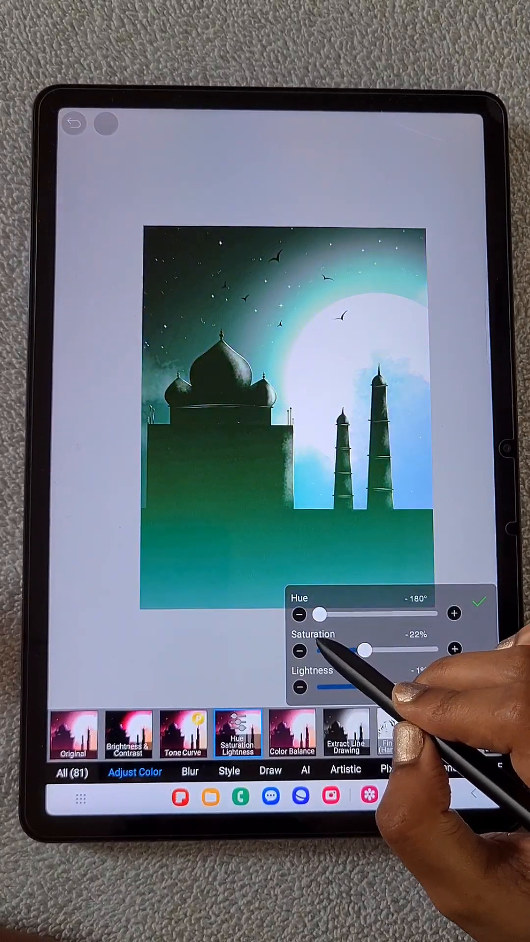
left_click_drag(318, 614, 336, 614)
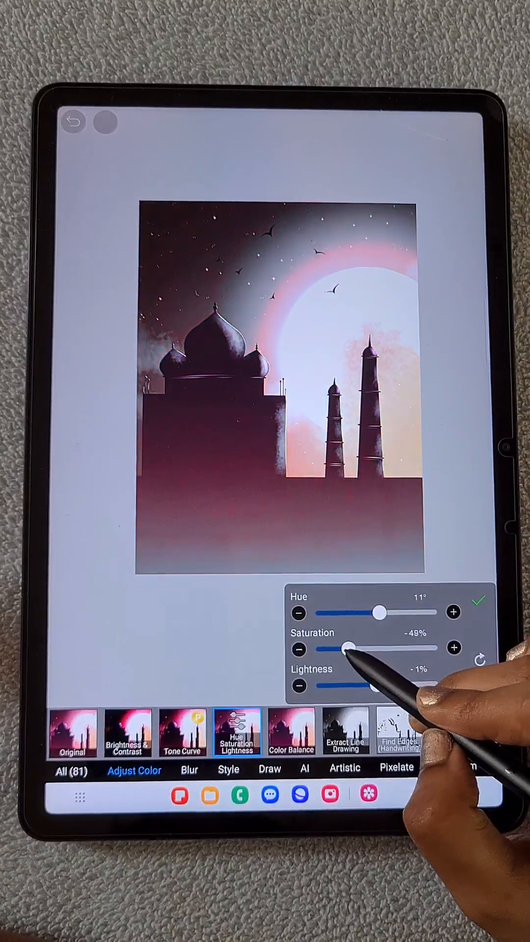
left_click_drag(348, 648, 373, 649)
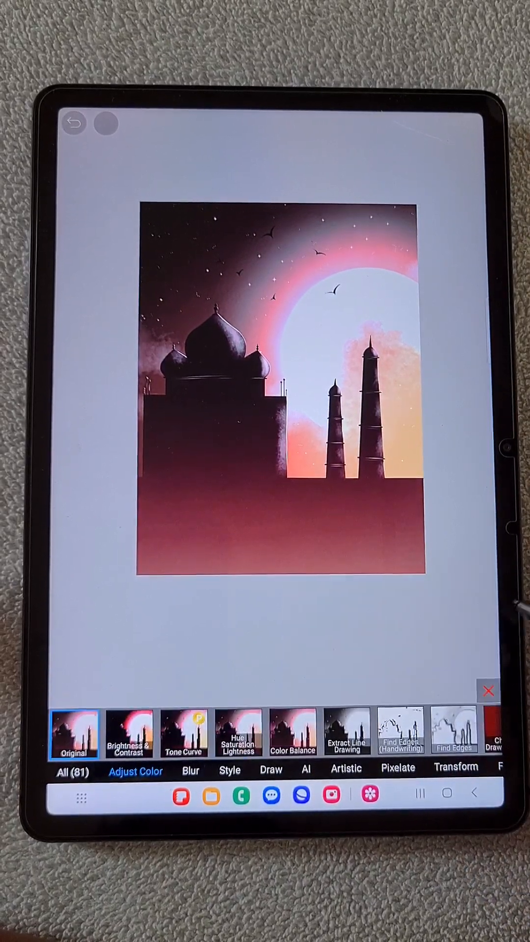
- In Color Balance, trial red and green shifts and raise Blue to turn the sunset purple
left_click(292, 732)
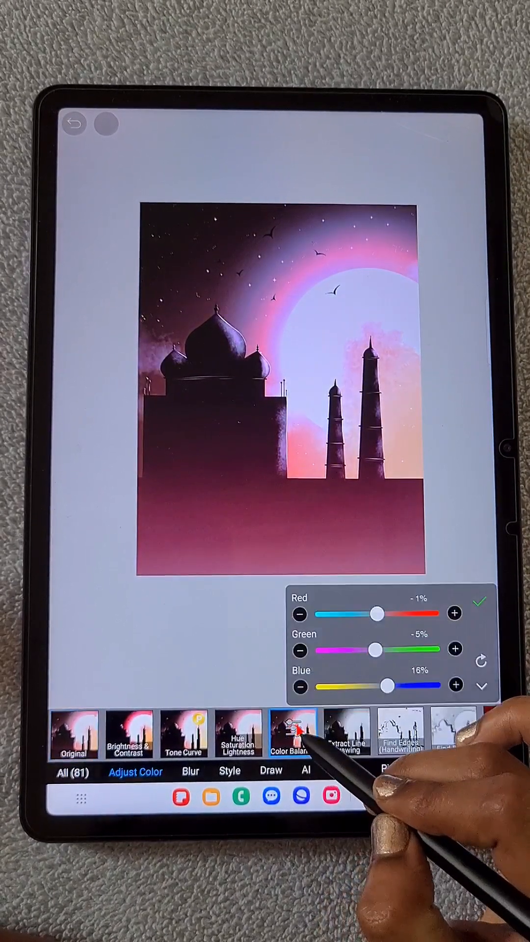
left_click_drag(376, 612, 354, 612)
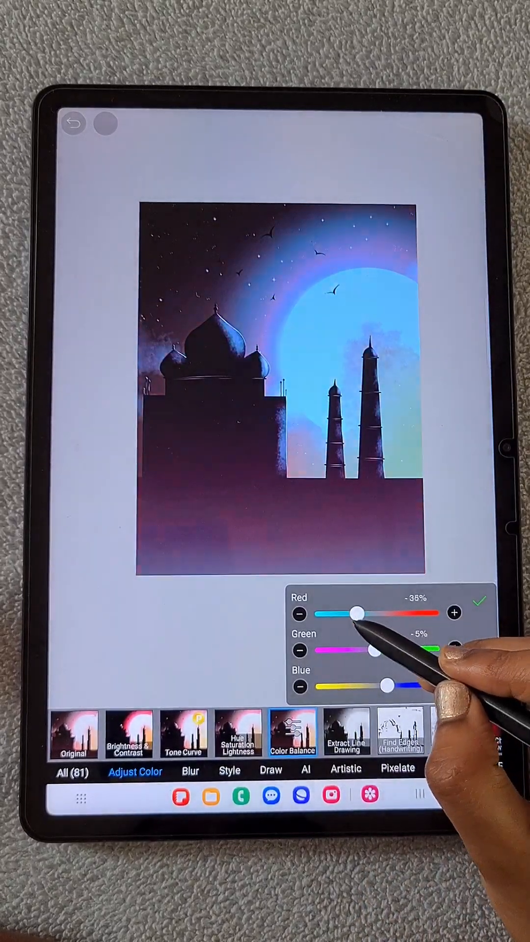
left_click_drag(358, 612, 388, 612)
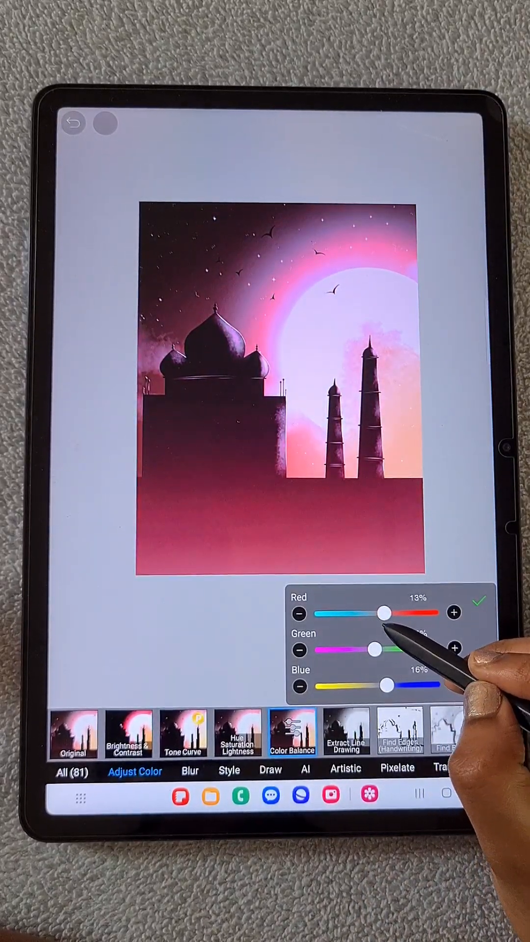
left_click_drag(376, 649, 387, 650)
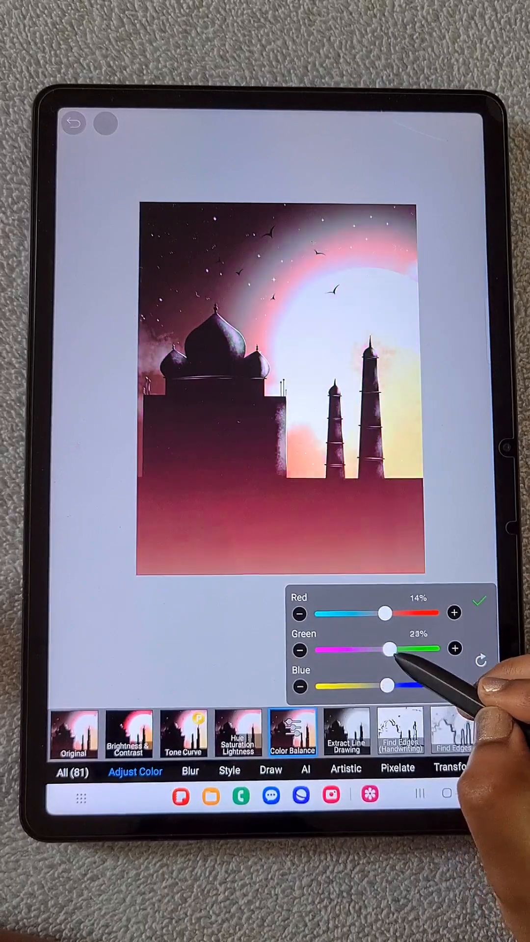
left_click_drag(390, 648, 373, 648)
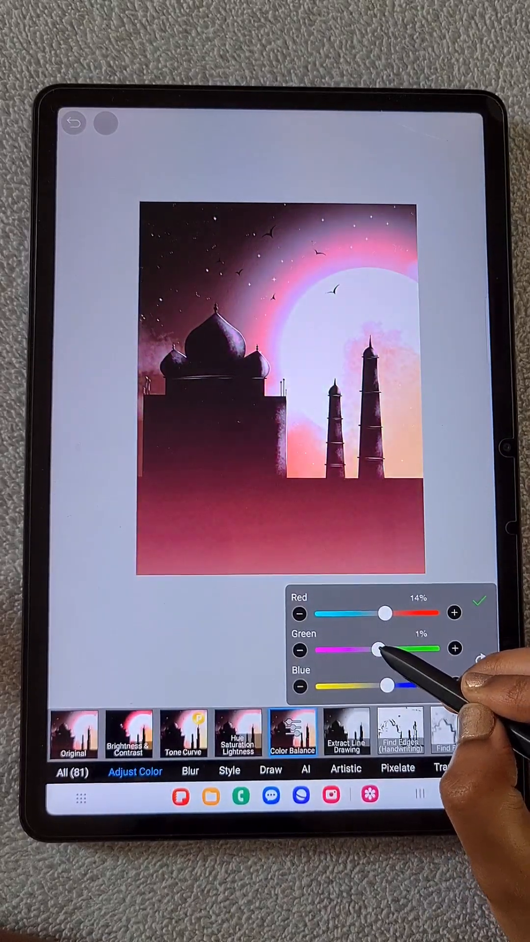
left_click_drag(385, 685, 342, 686)
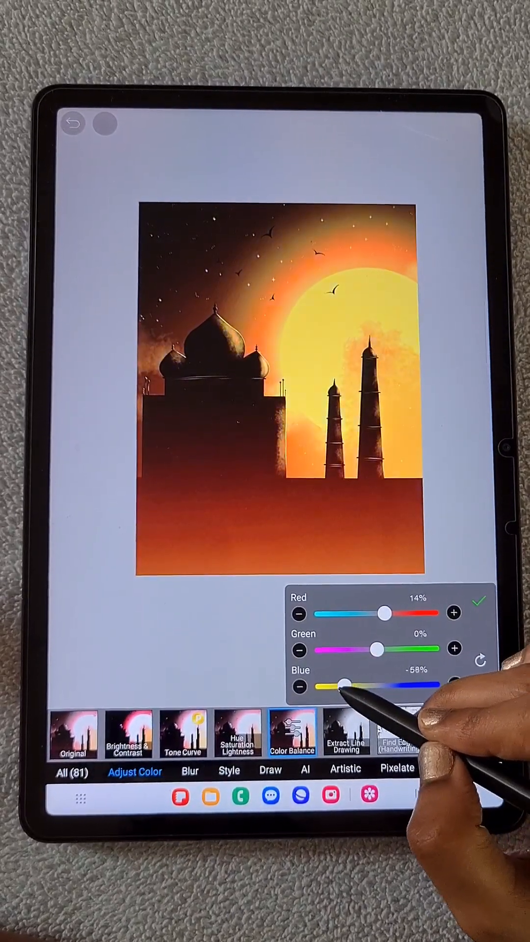
left_click_drag(345, 685, 408, 685)
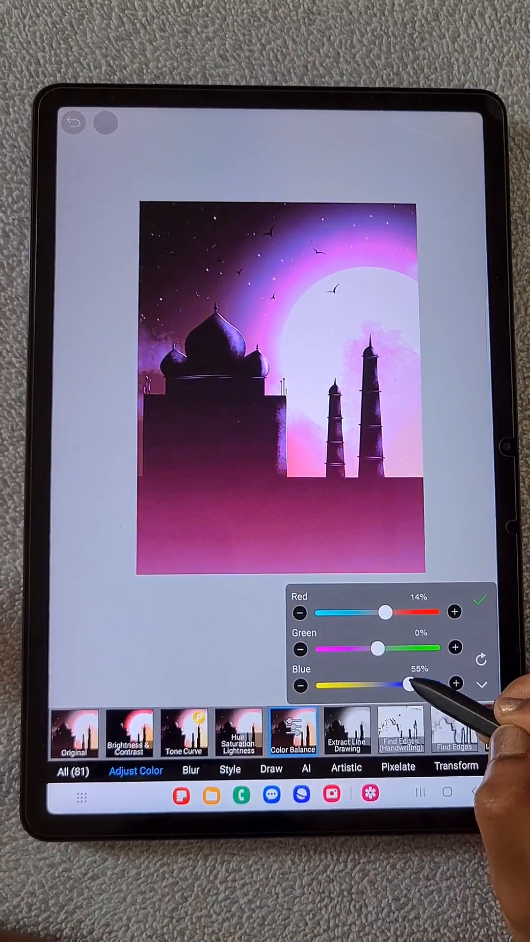
- Settle Color Balance at Red 5%, Green 6%, Blue 76% for a violet scene and apply it
left_click_drag(408, 685, 417, 685)
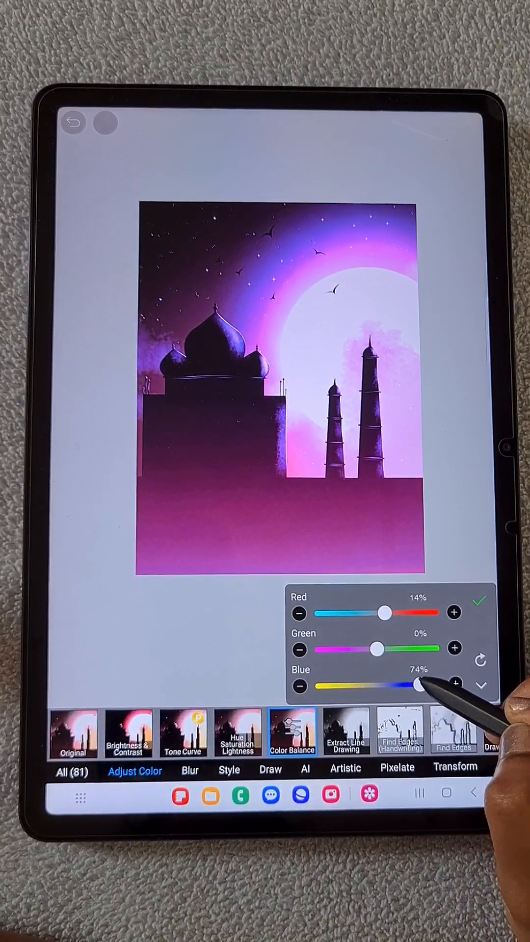
left_click_drag(418, 685, 422, 685)
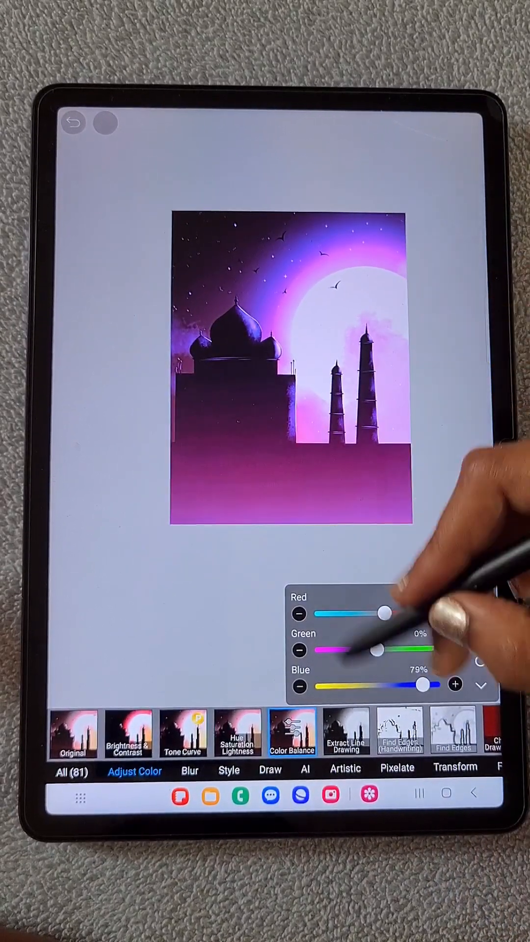
left_click_drag(421, 684, 394, 685)
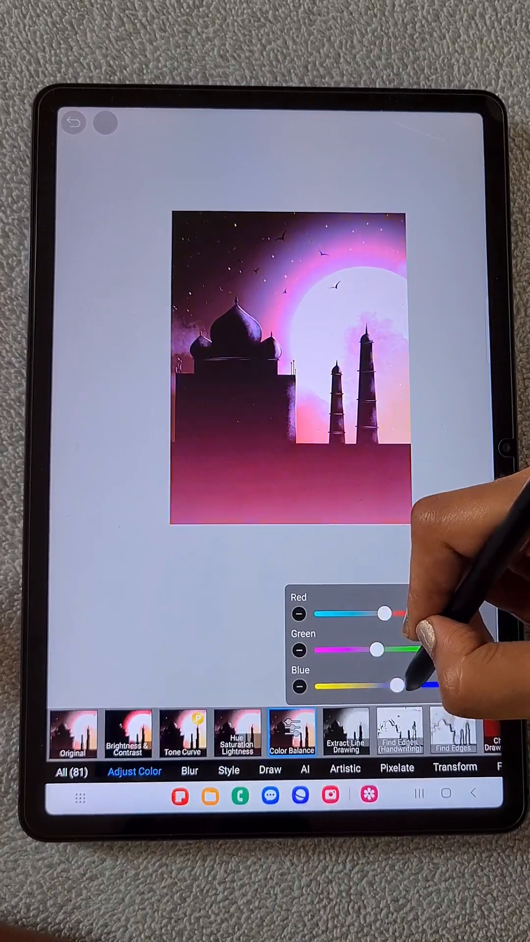
left_click_drag(394, 686, 421, 685)
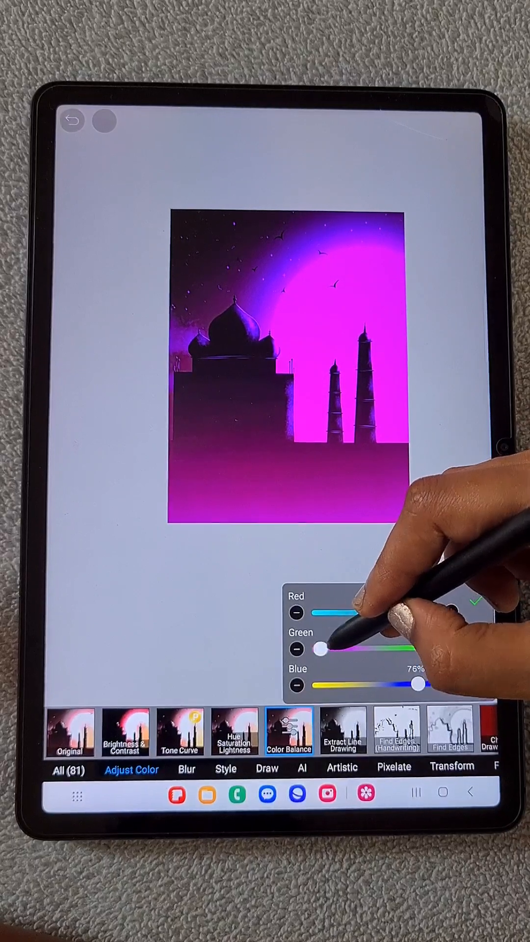
left_click_drag(318, 648, 421, 648)
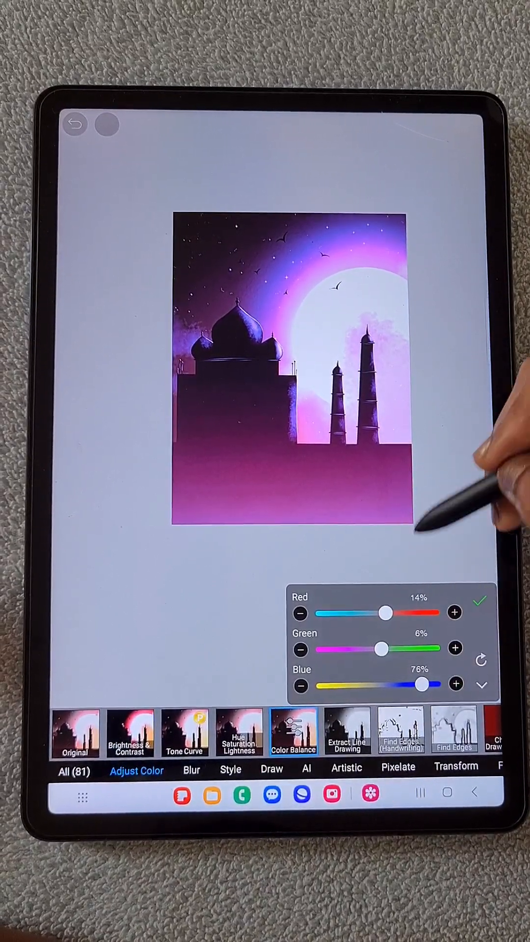
left_click_drag(385, 612, 350, 612)
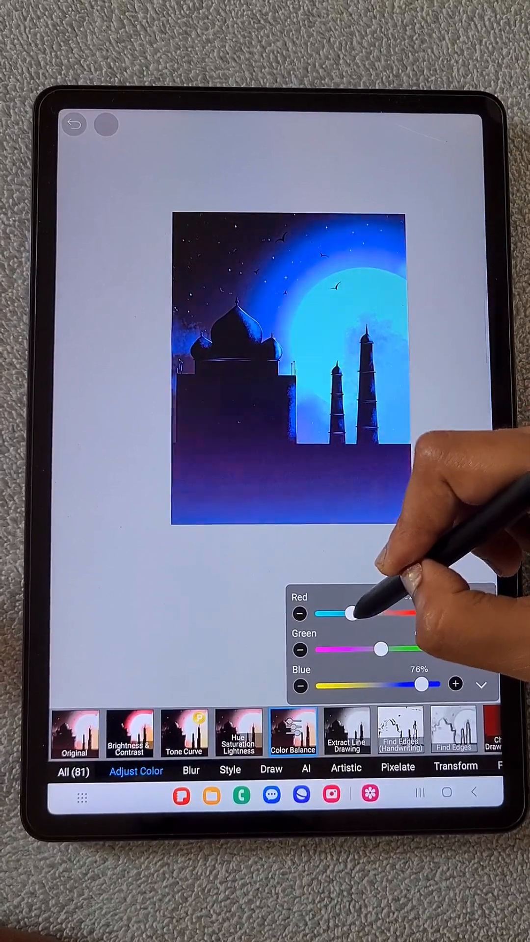
left_click_drag(346, 612, 387, 612)
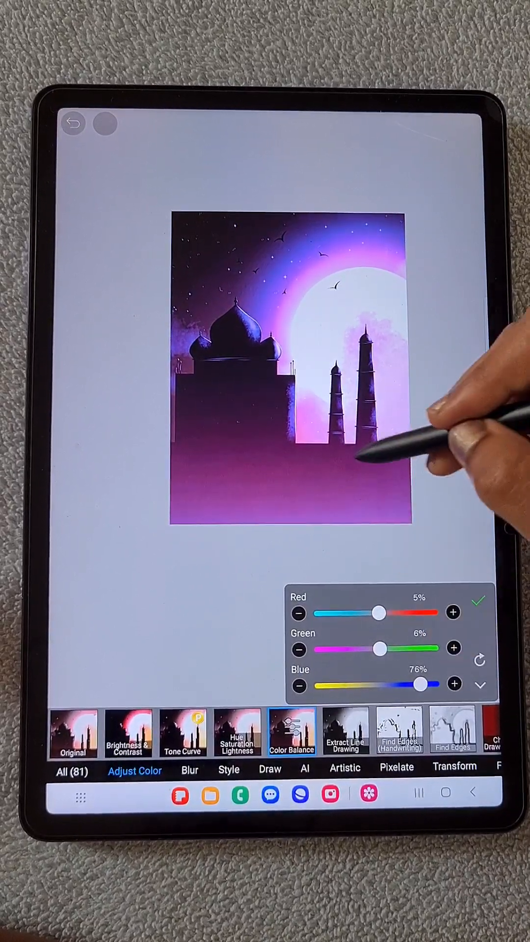
left_click(480, 613)
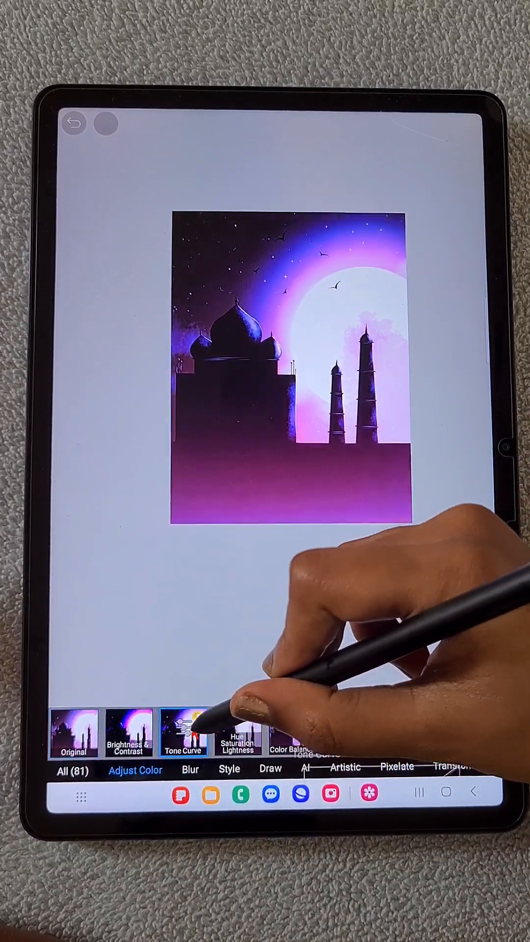
- In Tone Curve, bend the RGB curve into a wave and raise the red channel for a pinker image
left_click(183, 732)
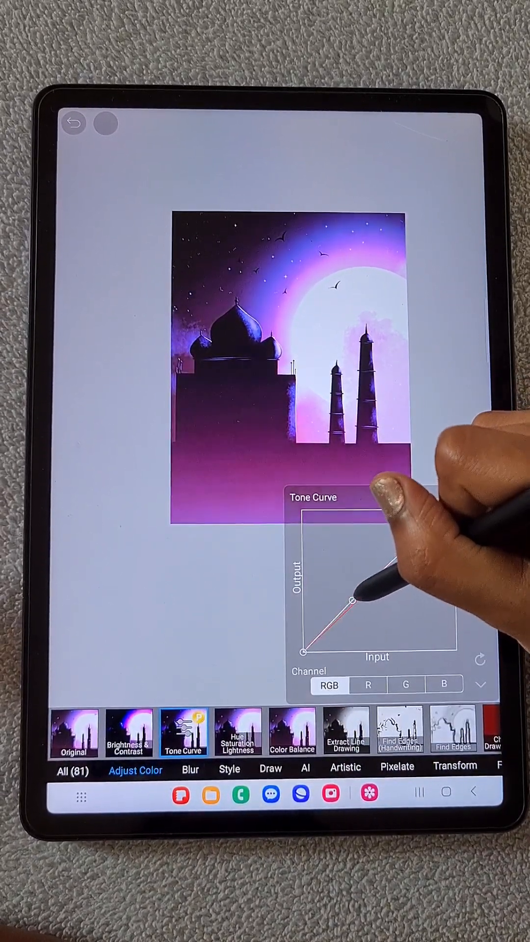
left_click_drag(350, 617, 410, 583)
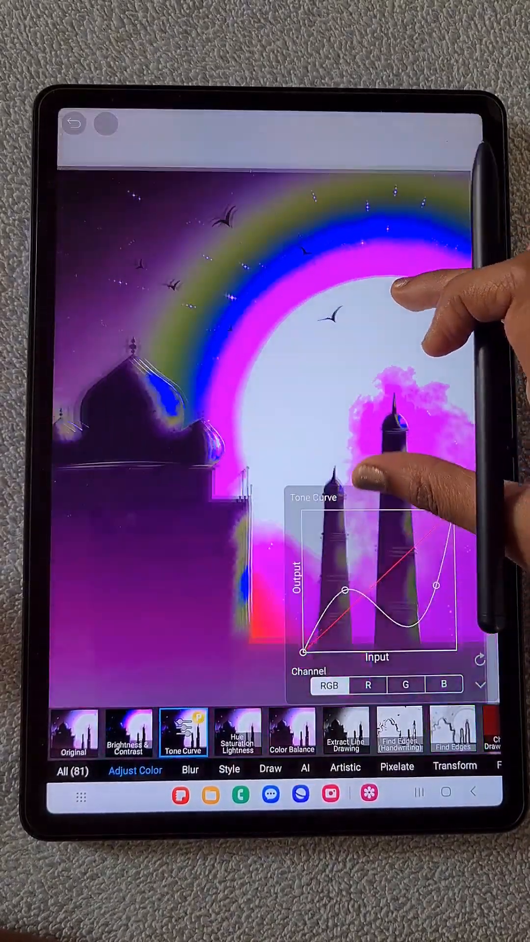
left_click_drag(438, 586, 411, 565)
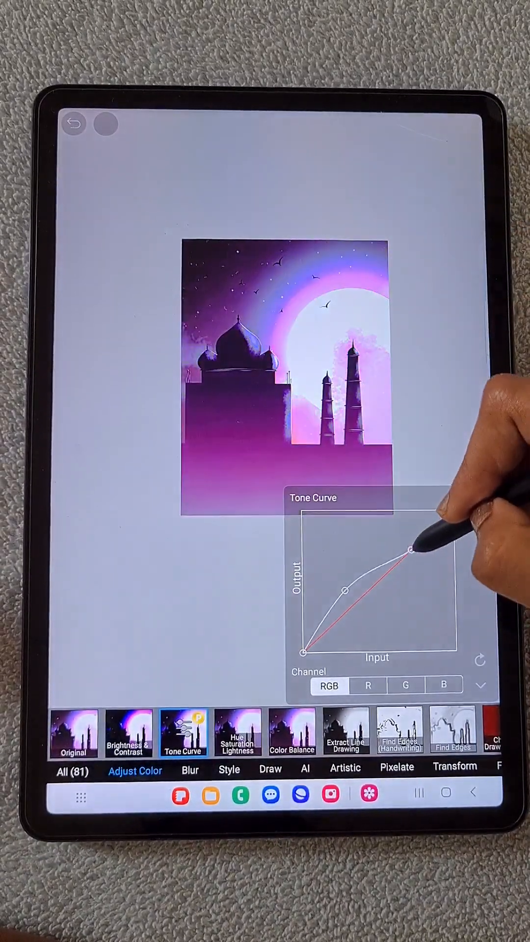
left_click_drag(409, 549, 403, 559)
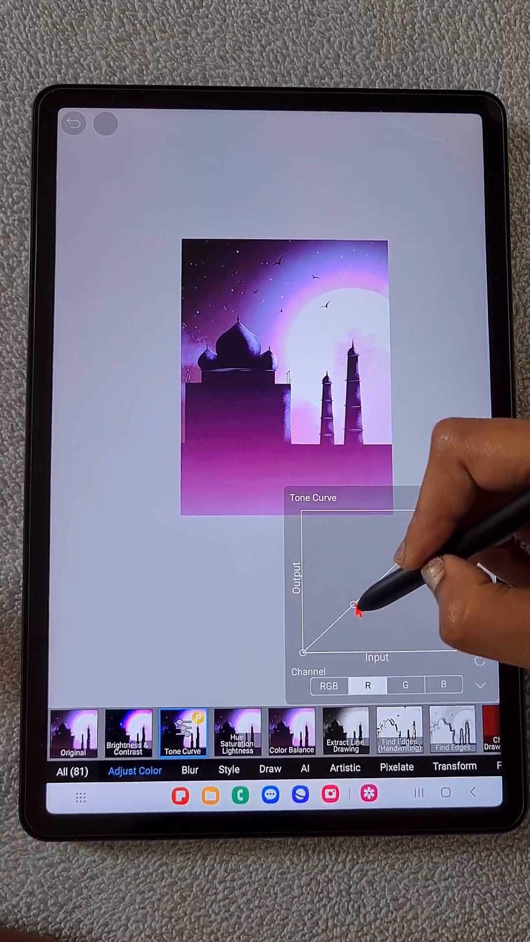
left_click_drag(353, 623, 370, 610)
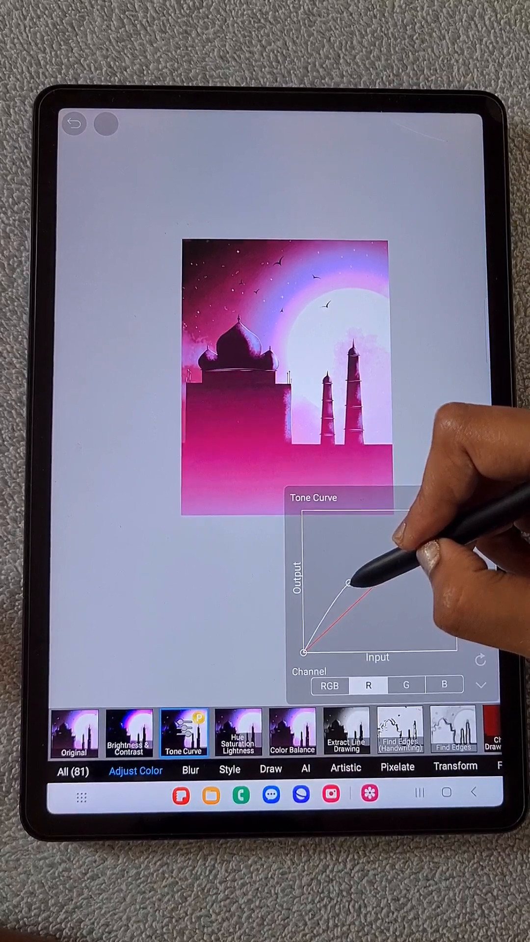
- Reshape the green channel curve, pulling shadows down and lifting highlights for stronger magenta
left_click_drag(349, 583, 408, 568)
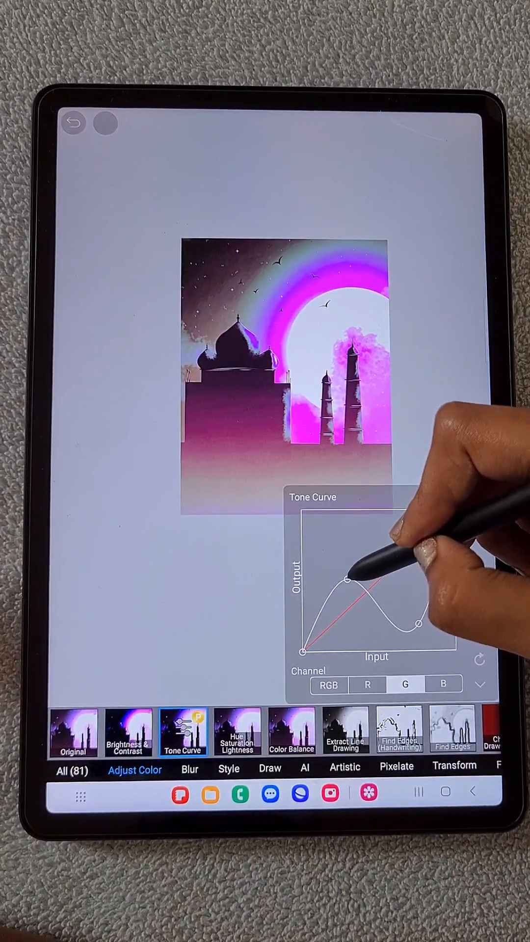
left_click_drag(414, 625, 454, 528)
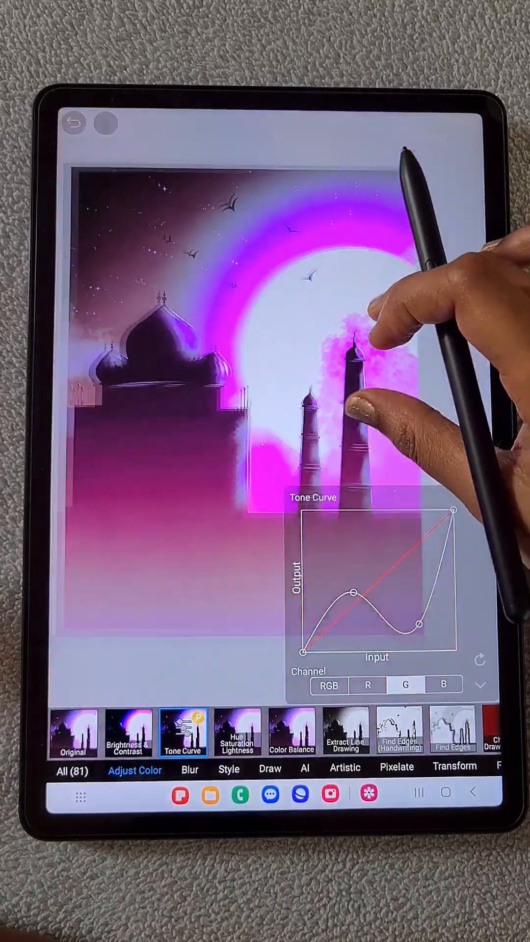
left_click_drag(408, 606, 396, 561)
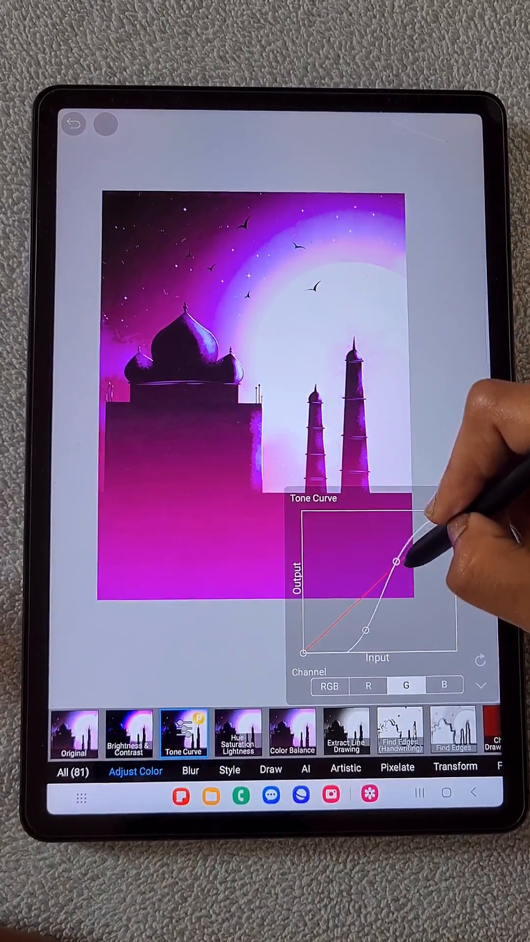
left_click_drag(397, 561, 384, 552)
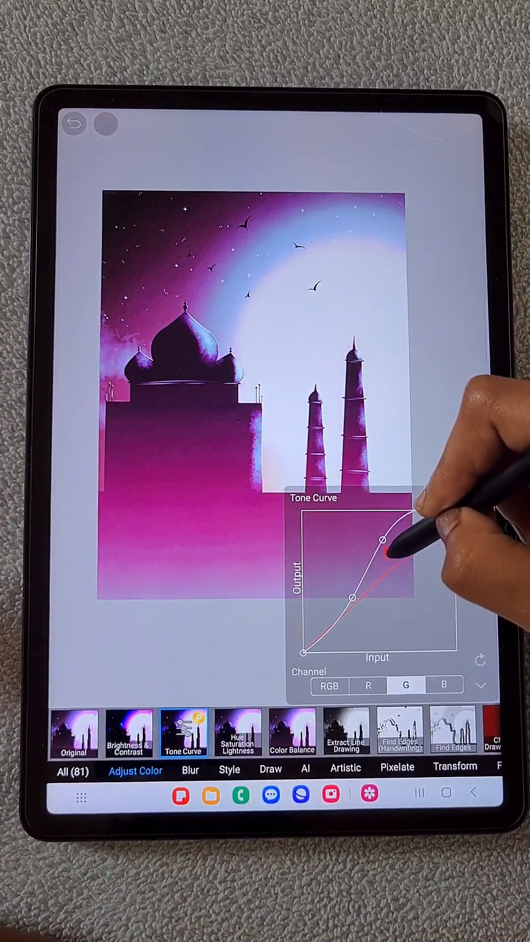
left_click_drag(385, 552, 343, 607)
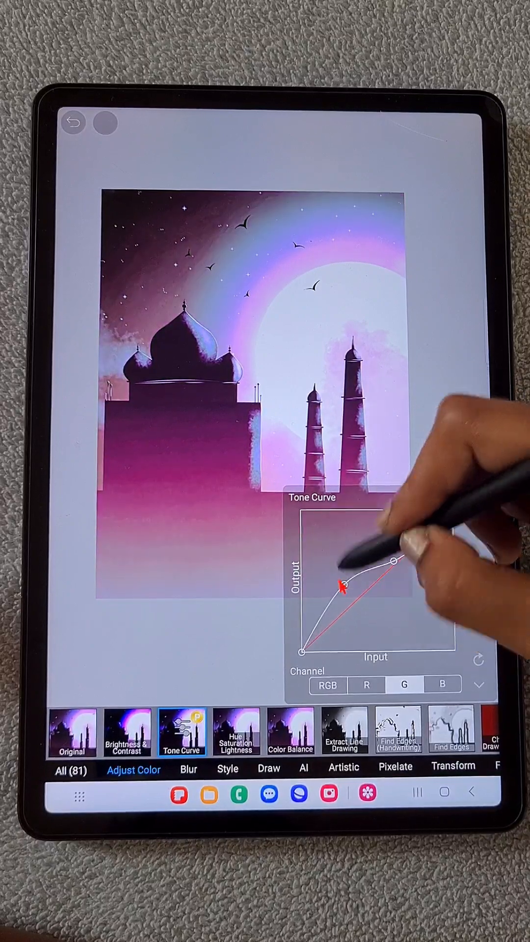
left_click_drag(360, 591, 345, 604)
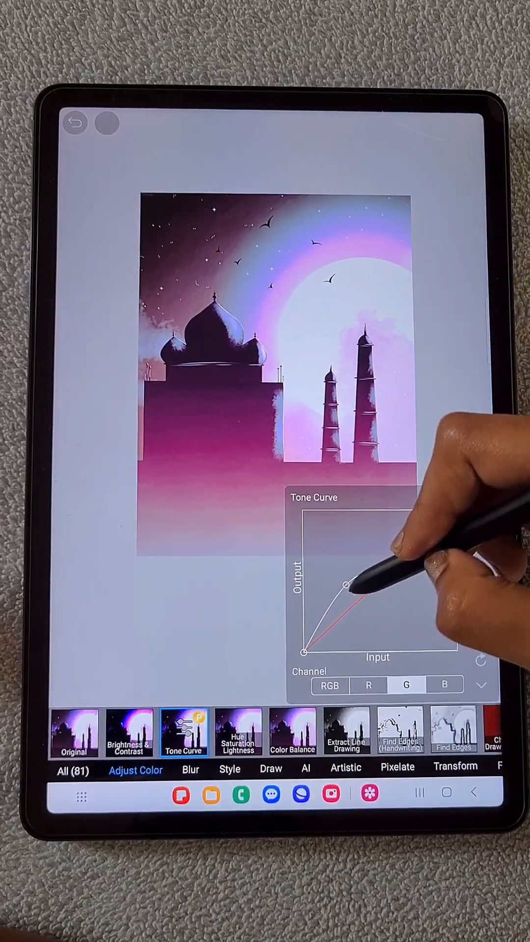
left_click_drag(346, 583, 387, 574)
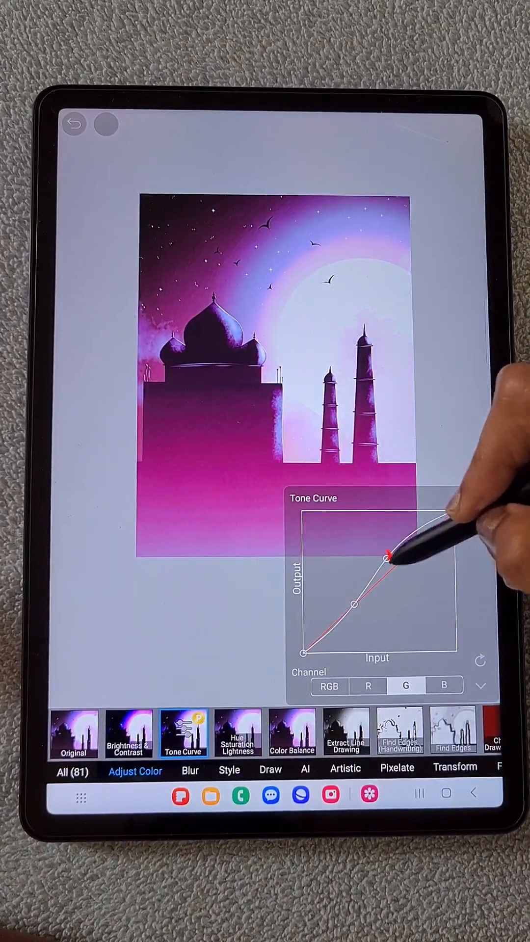
- Raise and fine-tune the blue channel curve for violet highlights
left_click_drag(388, 573, 455, 527)
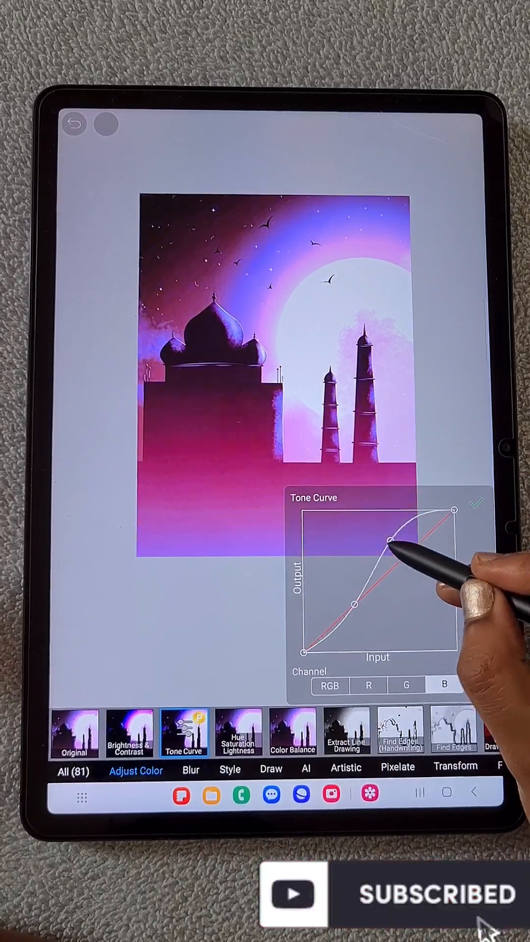
left_click_drag(384, 566, 416, 555)
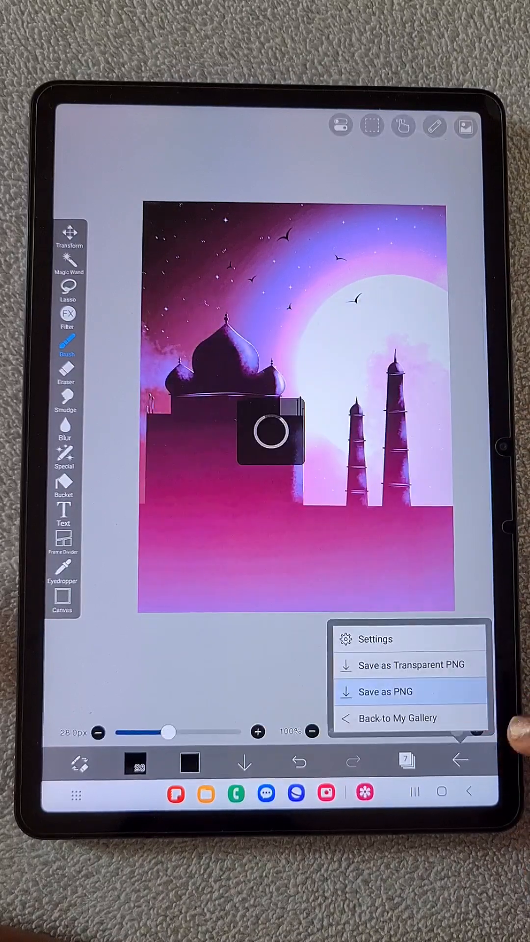
- Save the magenta and teal versions as PNG images and bring up the seven-layer list
left_click(406, 762)
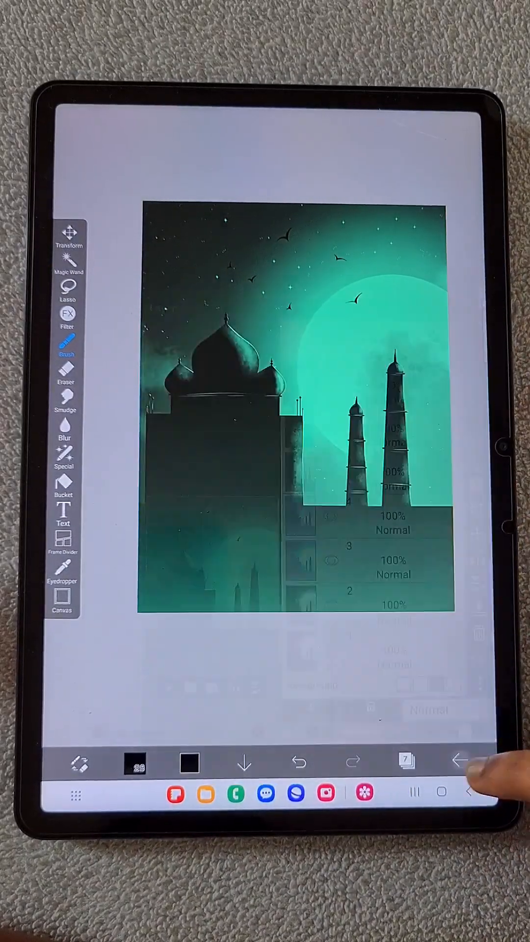
left_click(405, 760)
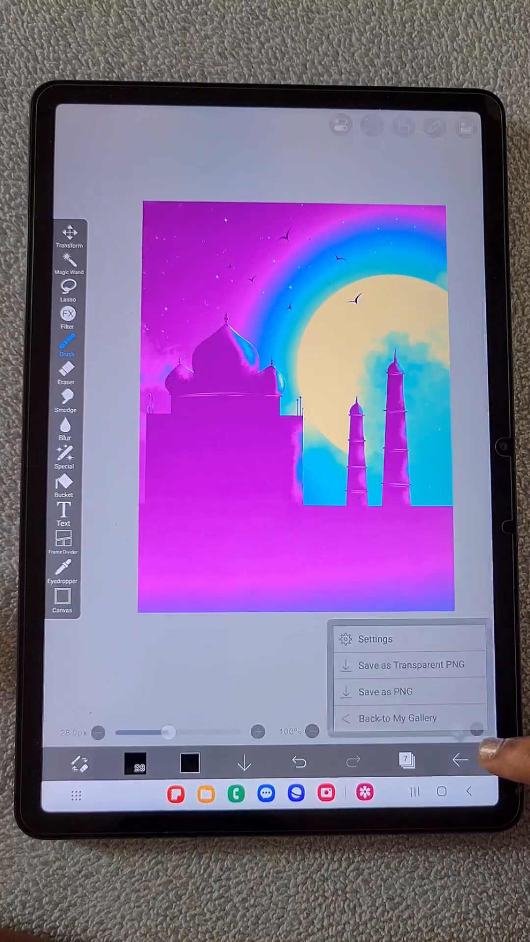
left_click(406, 760)
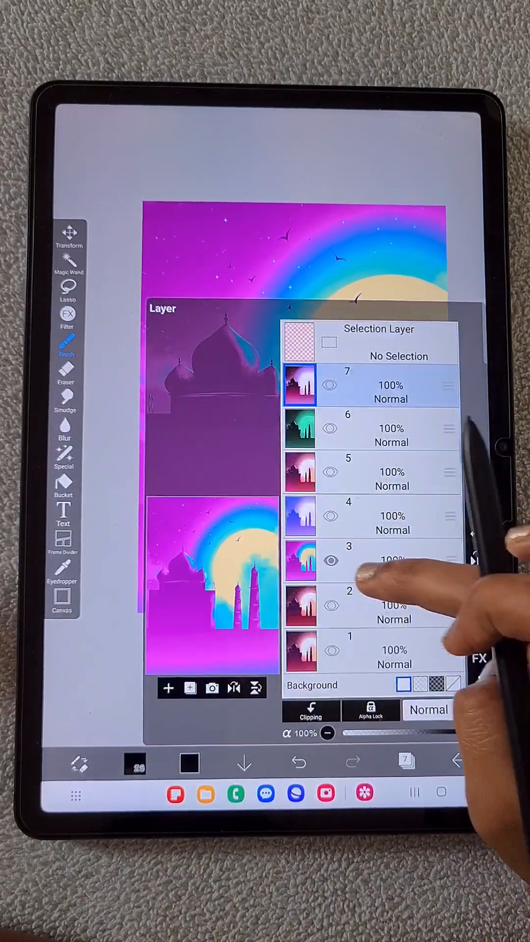